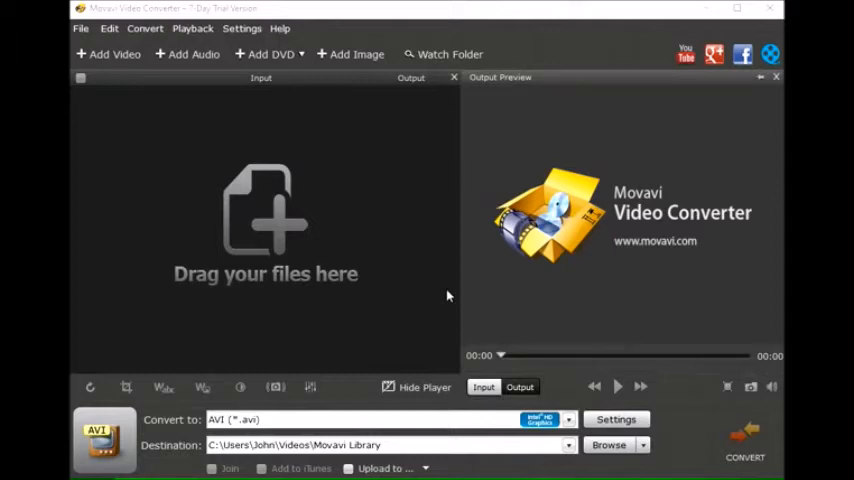
pyautogui.moveTo(630, 220)
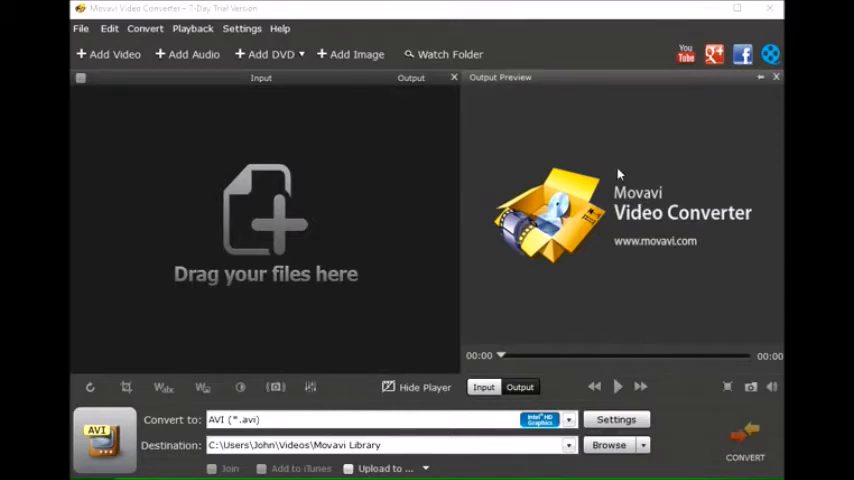
pyautogui.moveTo(500, 176)
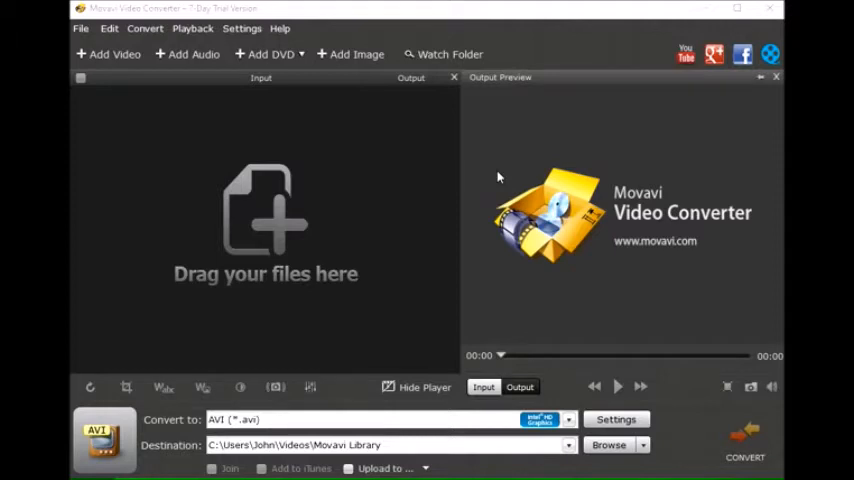
pyautogui.moveTo(420, 98)
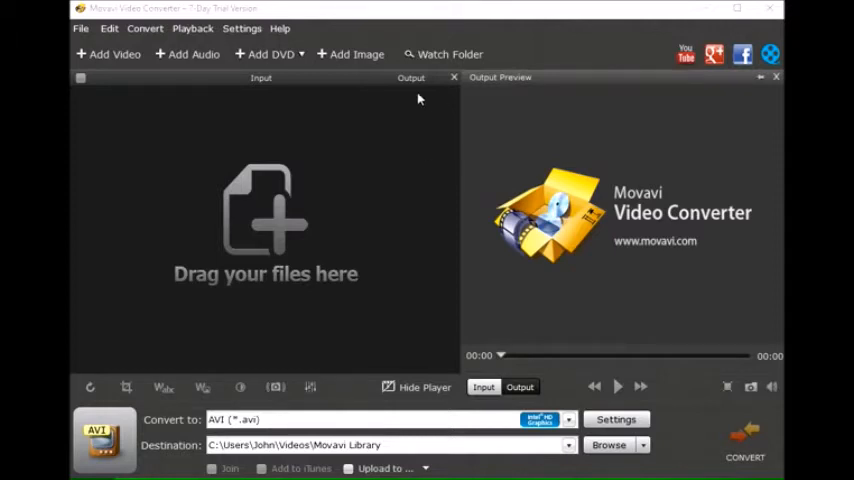
# Step: View Movavi Video Converter's version information from Help > About
pyautogui.click(280, 28)
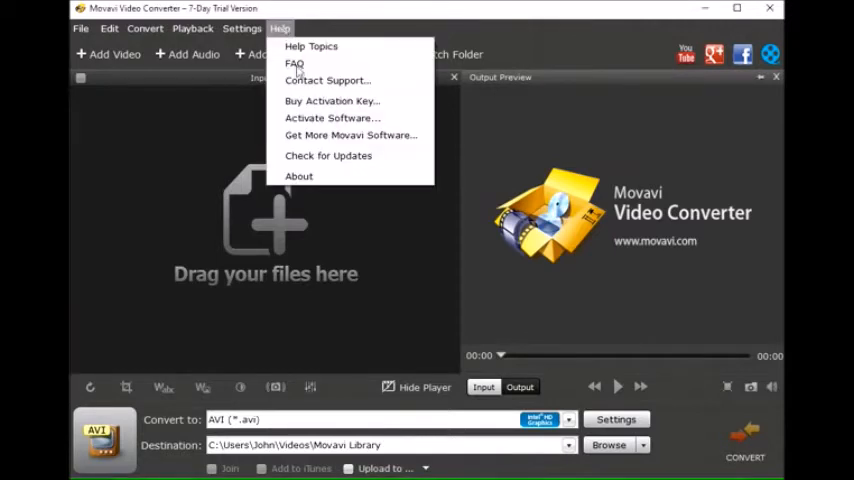
pyautogui.click(300, 176)
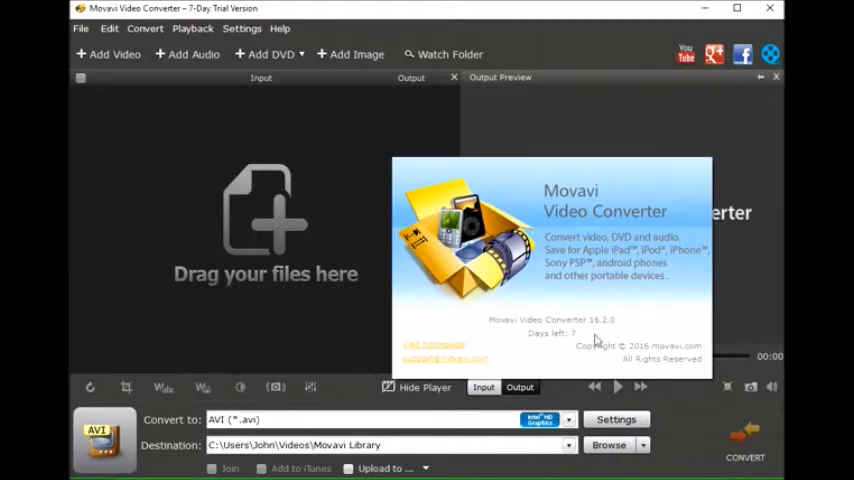
pyautogui.moveTo(578, 328)
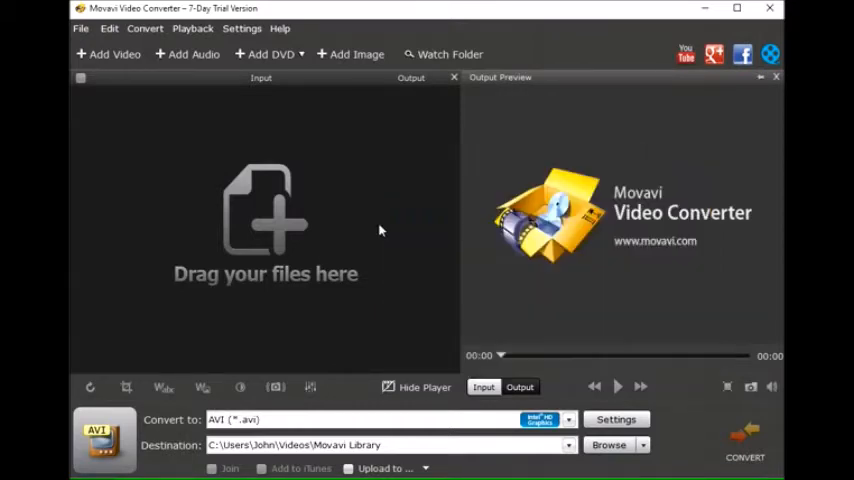
pyautogui.moveTo(108, 54)
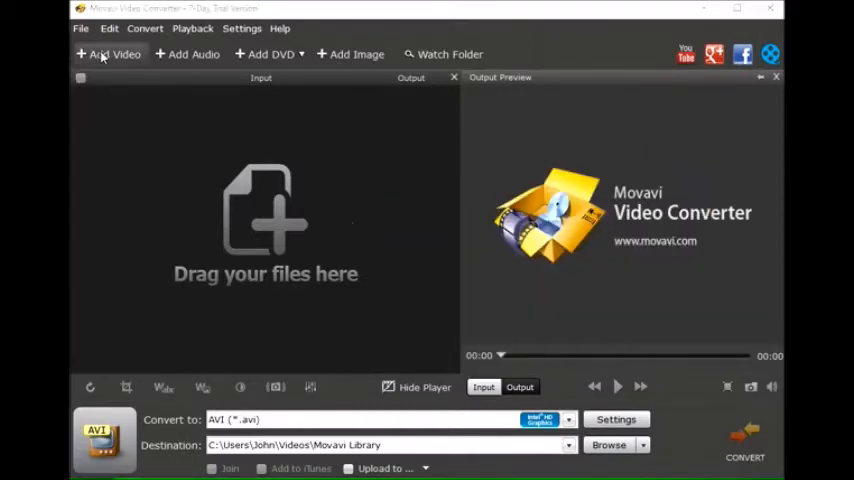
# Step: Add an M4V episode, dismiss the unsupported-codec error, remove the failed entry and reopen Add Video
pyautogui.click(108, 54)
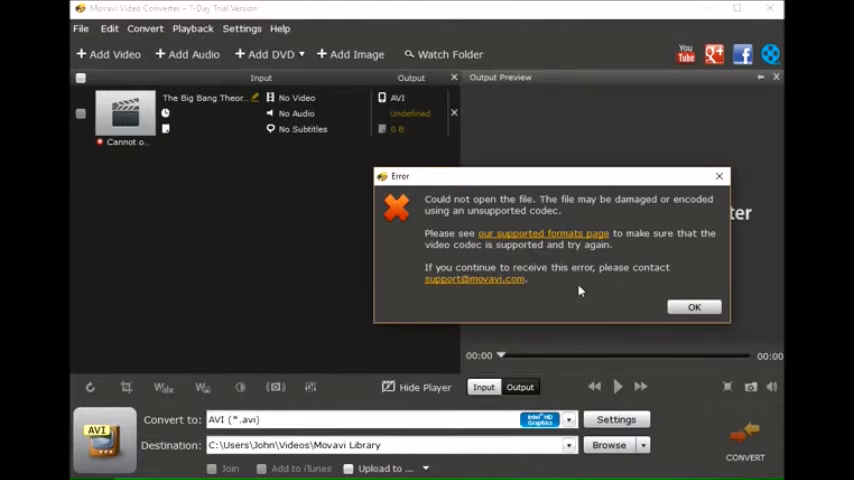
pyautogui.click(694, 308)
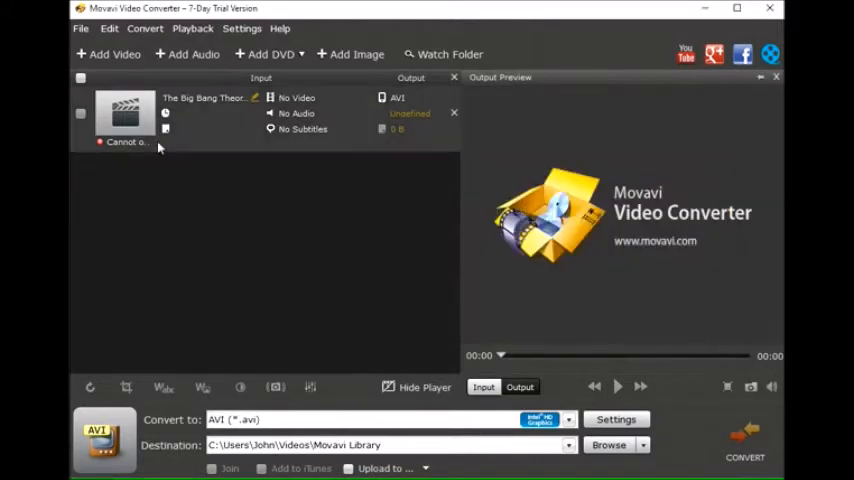
pyautogui.rightClick(124, 120)
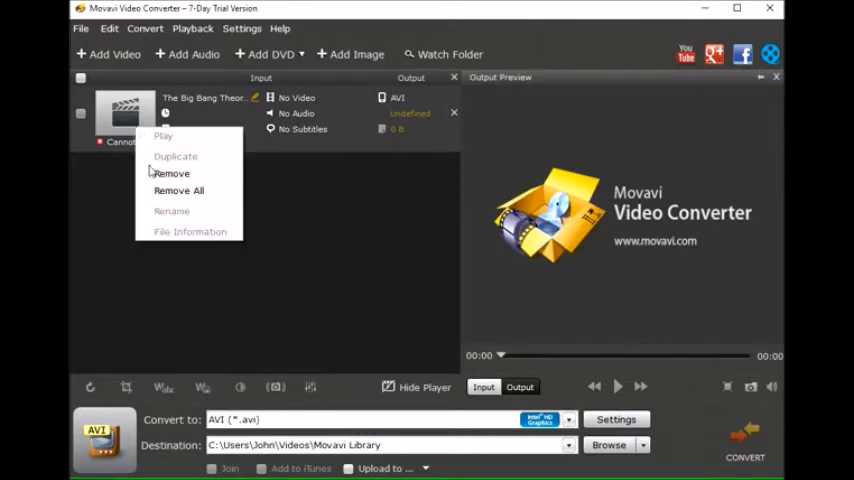
pyautogui.click(172, 172)
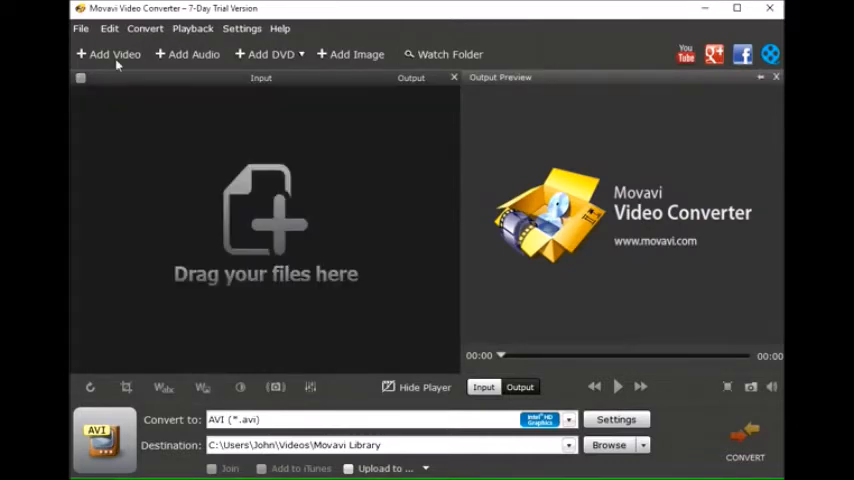
pyautogui.click(108, 54)
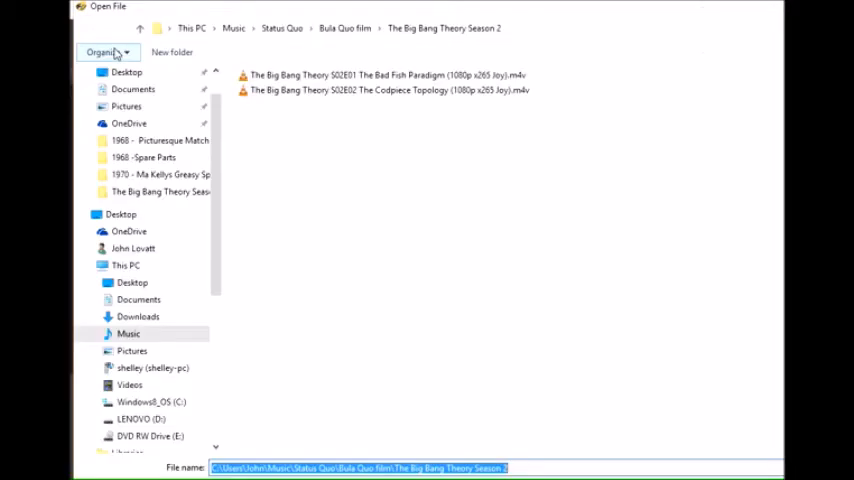
pyautogui.moveTo(516, 96)
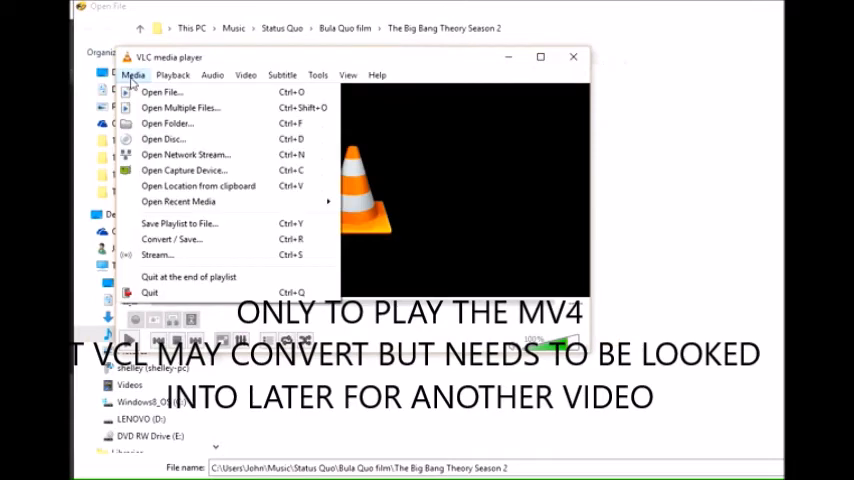
# Step: Play The Big Bang Theory S02E01 The Bad Fish Paradigm M4V in VLC
pyautogui.click(132, 74)
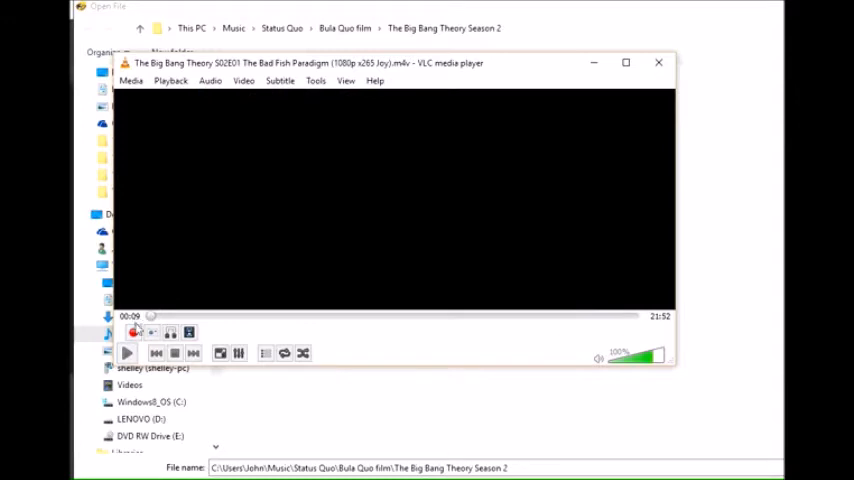
pyautogui.moveTo(126, 352)
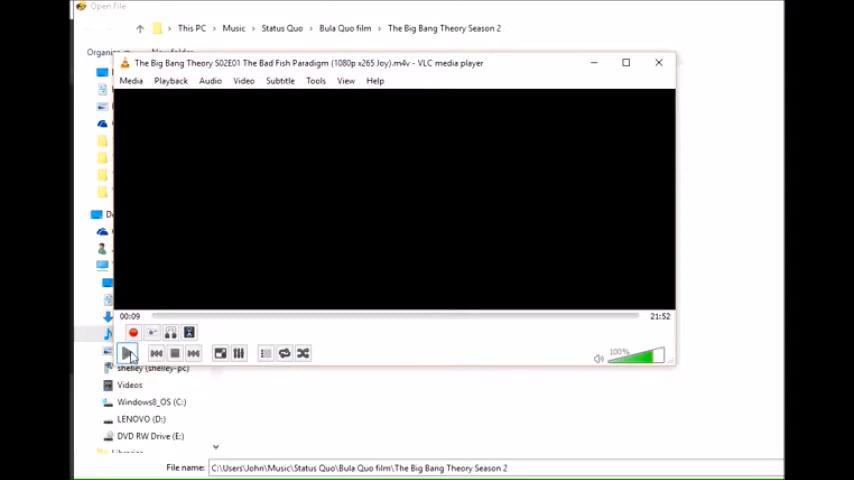
pyautogui.click(128, 352)
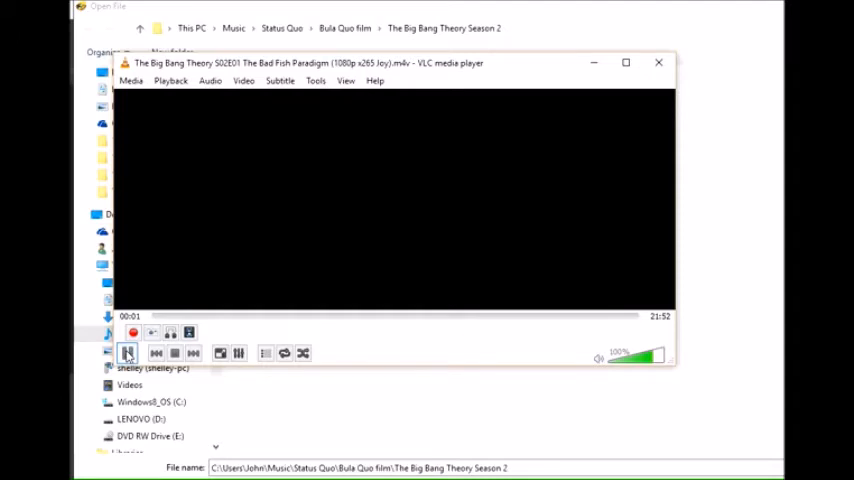
pyautogui.click(128, 352)
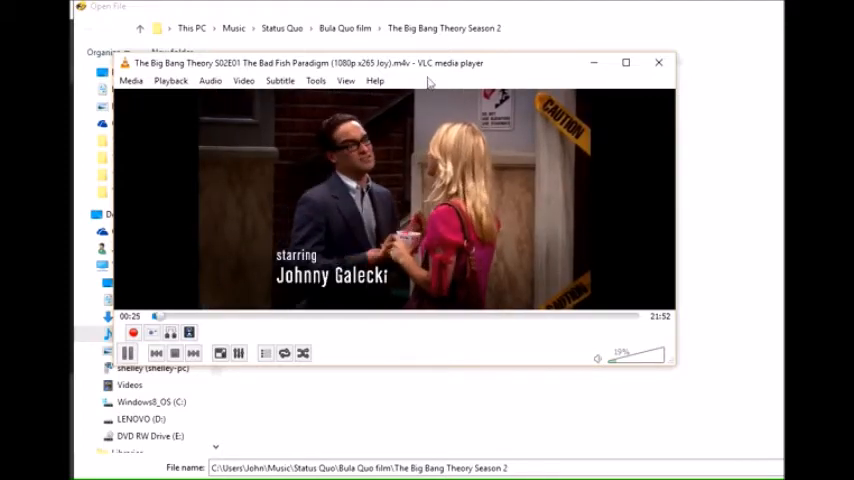
# Step: Show VLC's About window with version 3.0.0 Vetinari nightly build
pyautogui.click(376, 80)
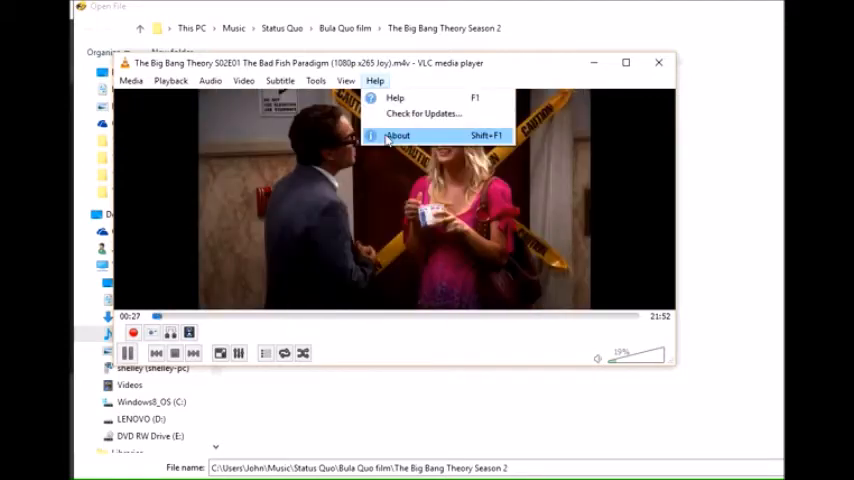
pyautogui.click(396, 136)
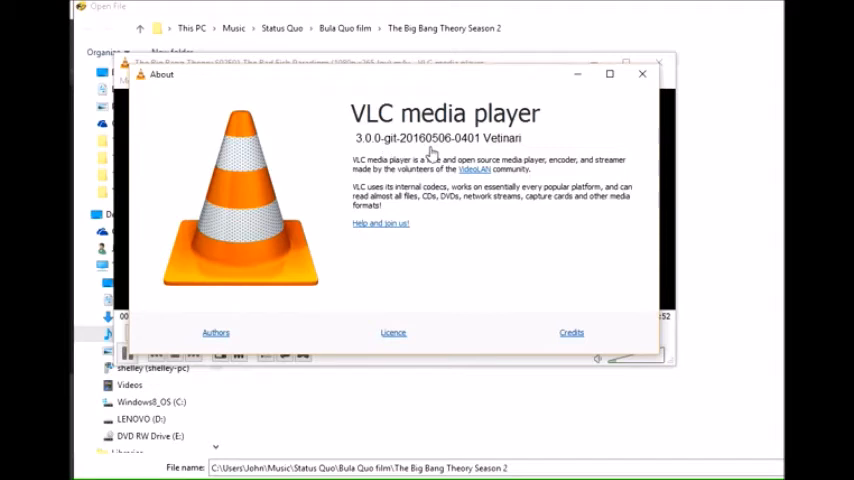
pyautogui.moveTo(336, 156)
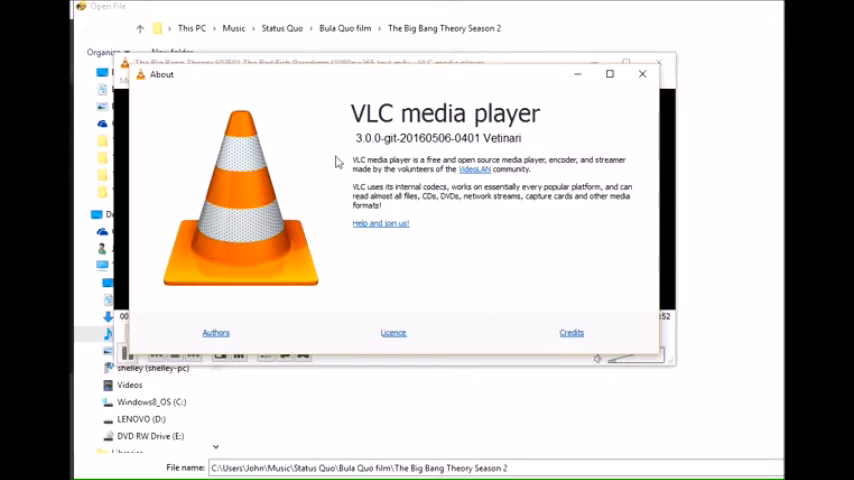
pyautogui.moveTo(578, 112)
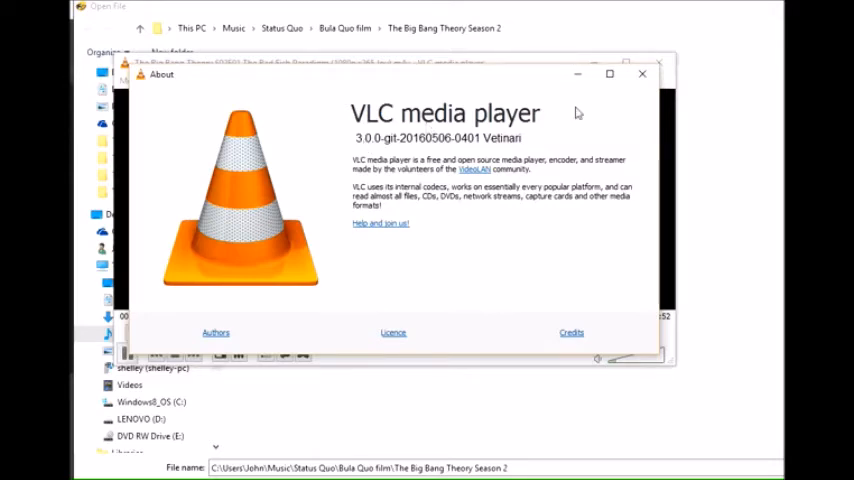
# Step: Close VLC's About window and switch Chrome to the YouTube 'How To Convert M4V' video tab
pyautogui.click(642, 74)
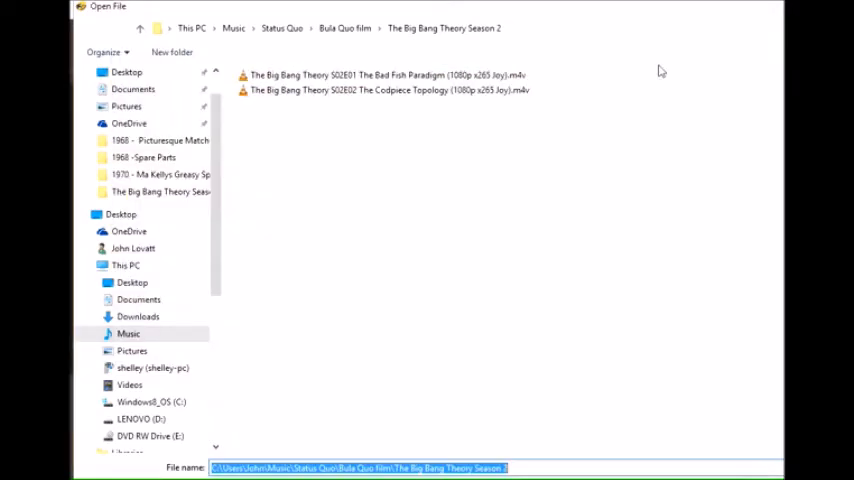
pyautogui.moveTo(620, 92)
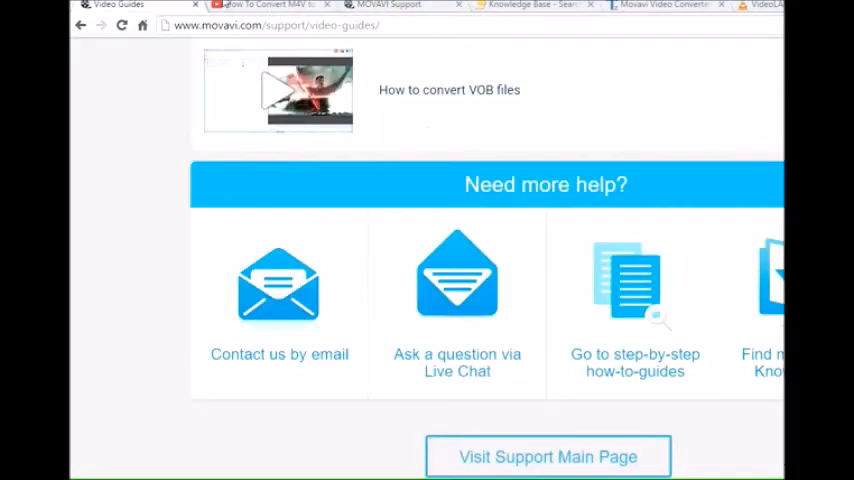
pyautogui.click(270, 6)
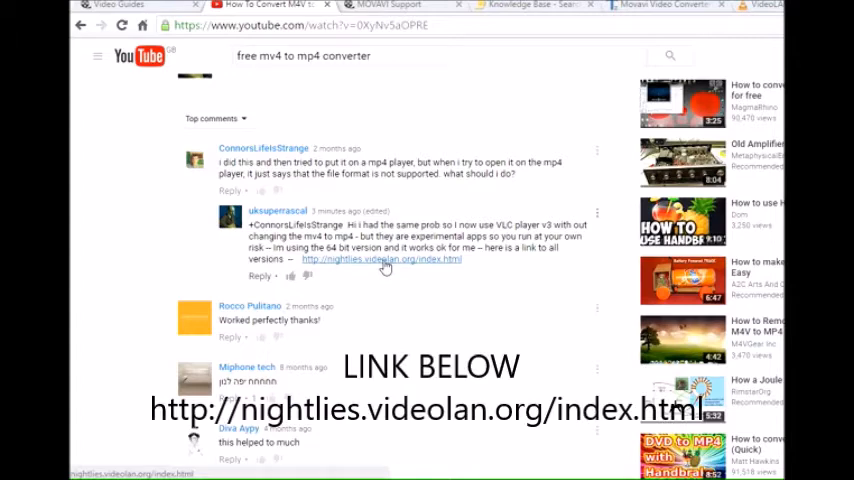
# Step: Follow the comment link to nightlies.videolan.org and enter the Windows 64-bit builds listing
pyautogui.click(380, 260)
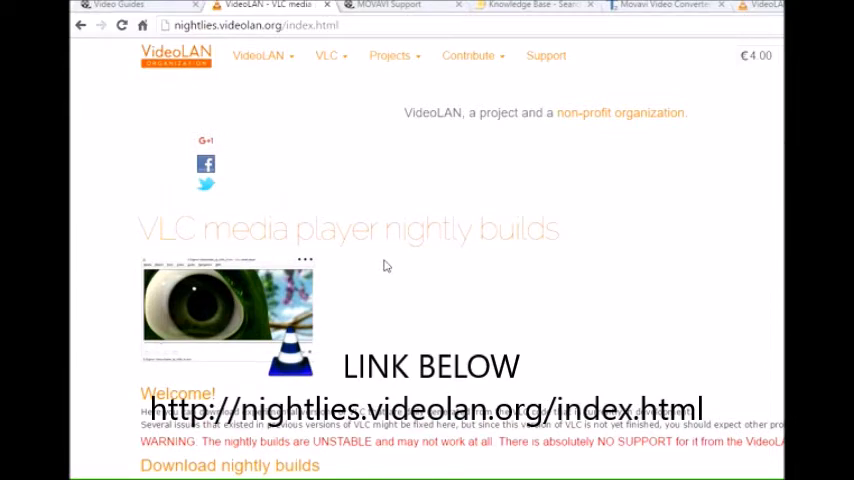
pyautogui.moveTo(234, 48)
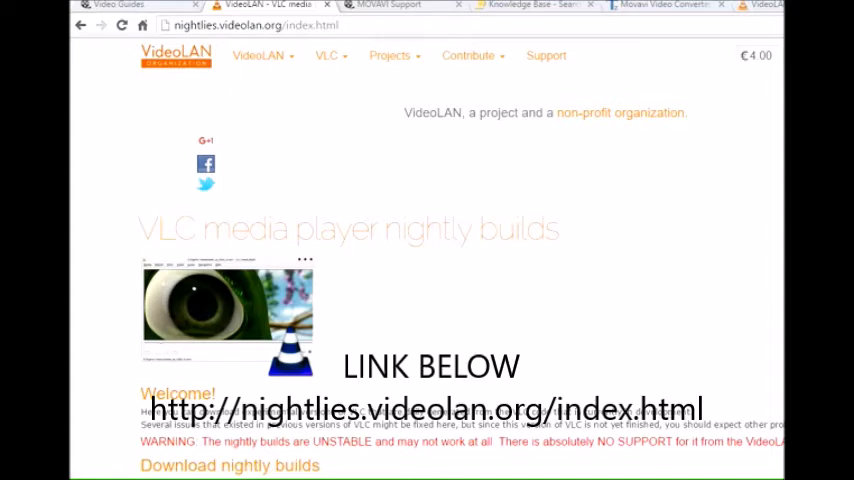
pyautogui.scroll(-3)
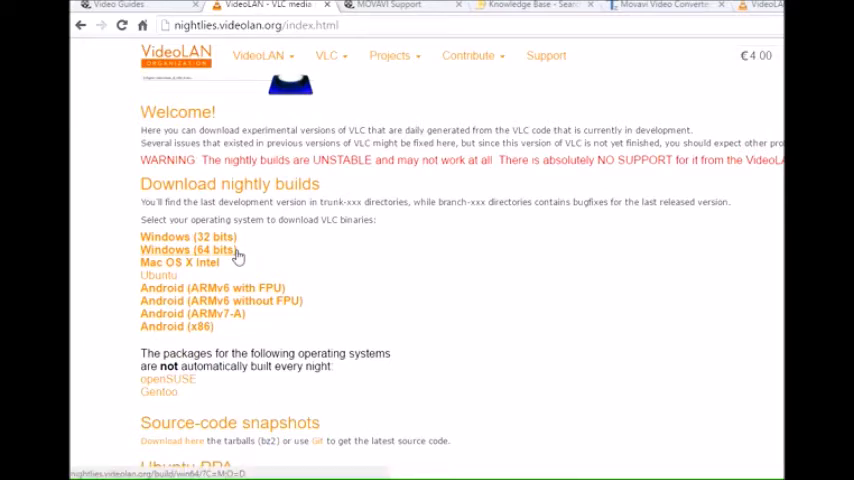
pyautogui.click(188, 250)
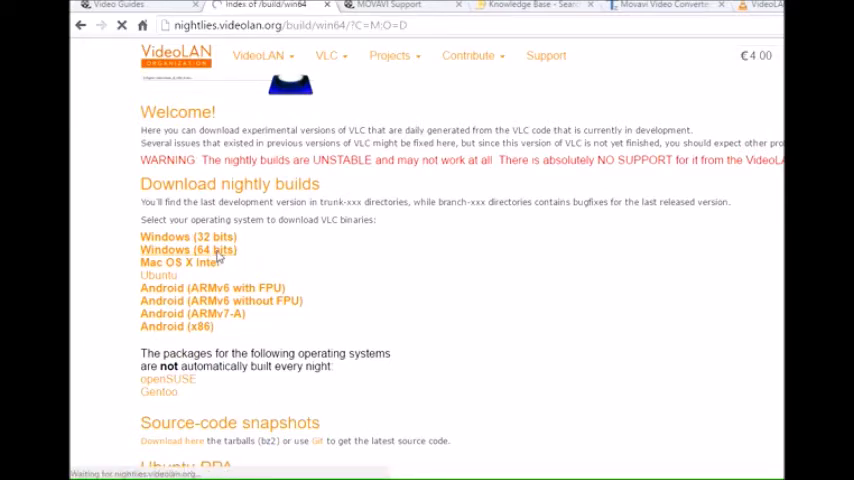
pyautogui.click(188, 250)
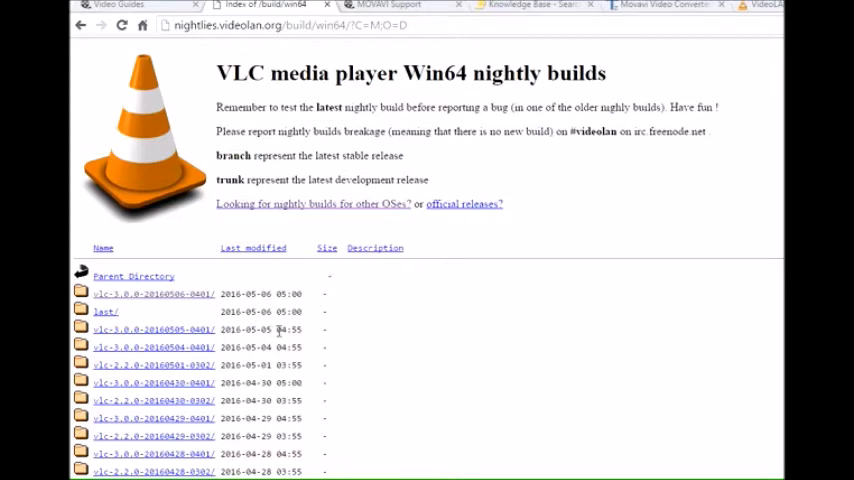
pyautogui.moveTo(204, 336)
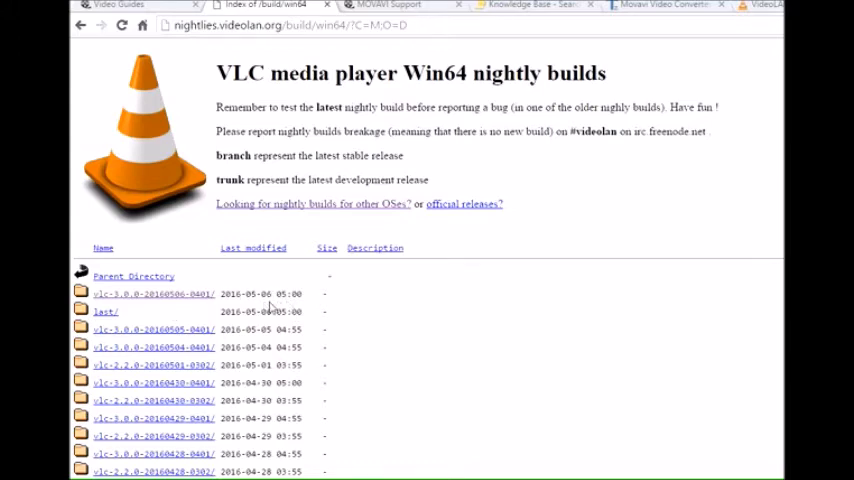
pyautogui.moveTo(224, 310)
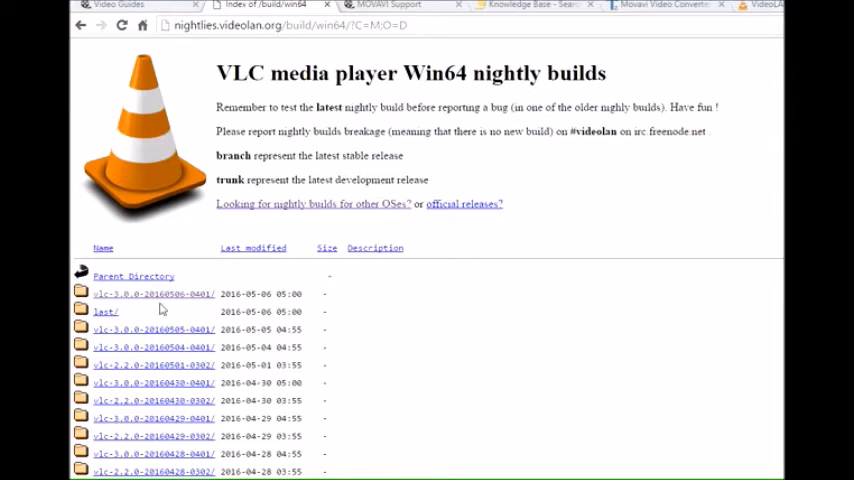
pyautogui.moveTo(168, 310)
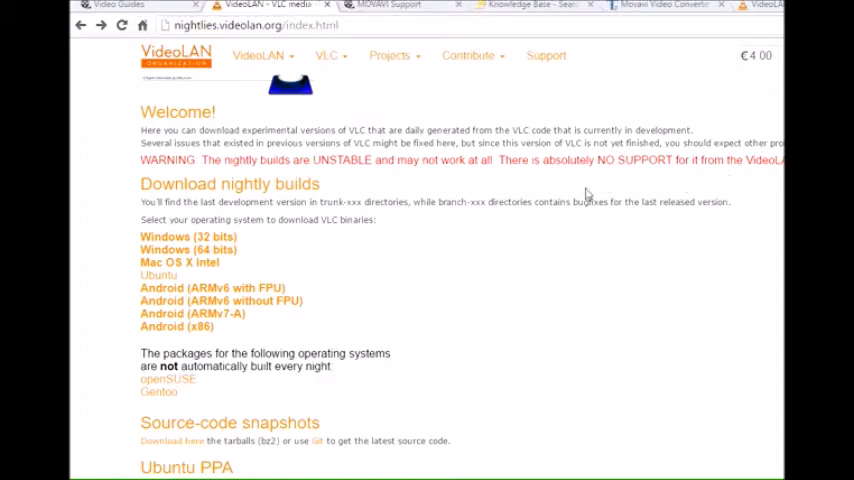
pyautogui.moveTo(452, 252)
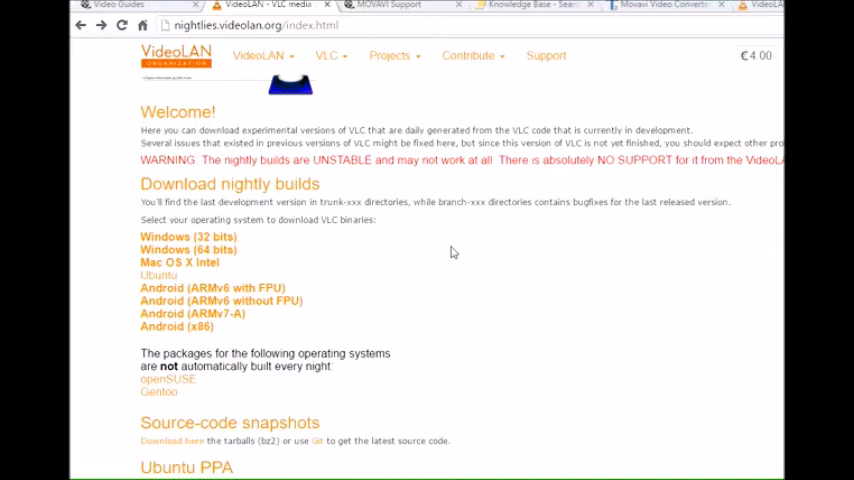
pyautogui.moveTo(440, 246)
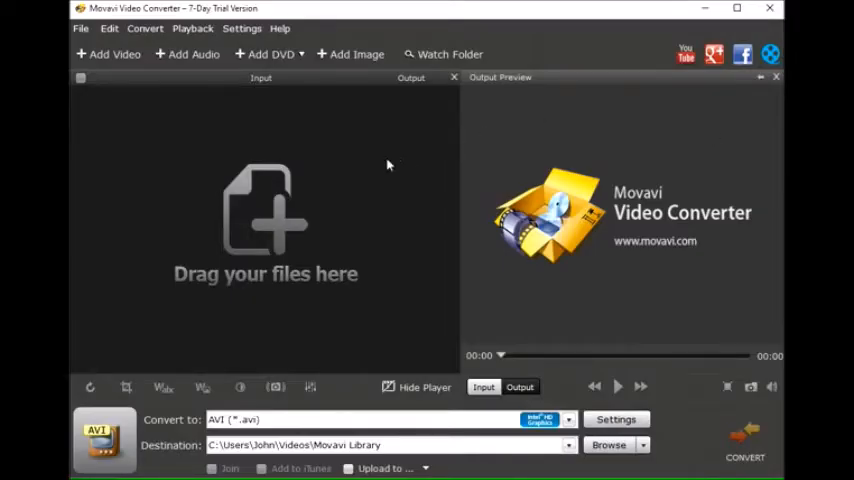
pyautogui.moveTo(164, 160)
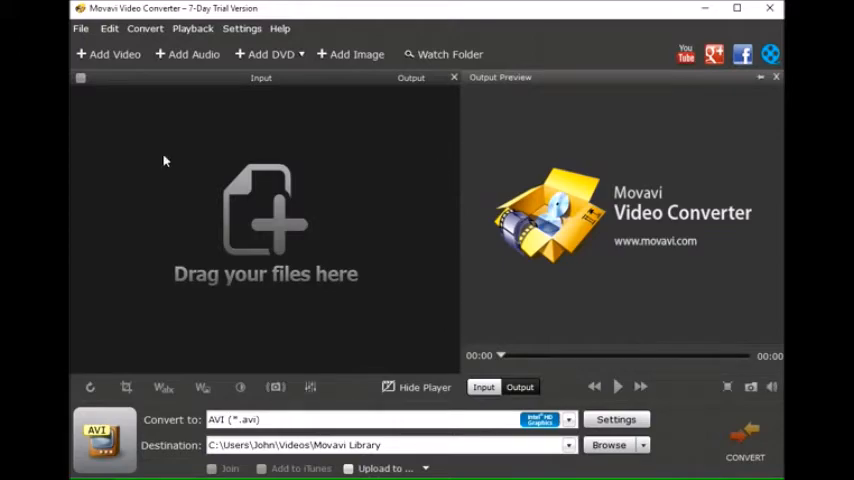
# Step: Add the Big Bang Theory M4V episode to Movavi, producing a 'Cannot open' error
pyautogui.click(108, 54)
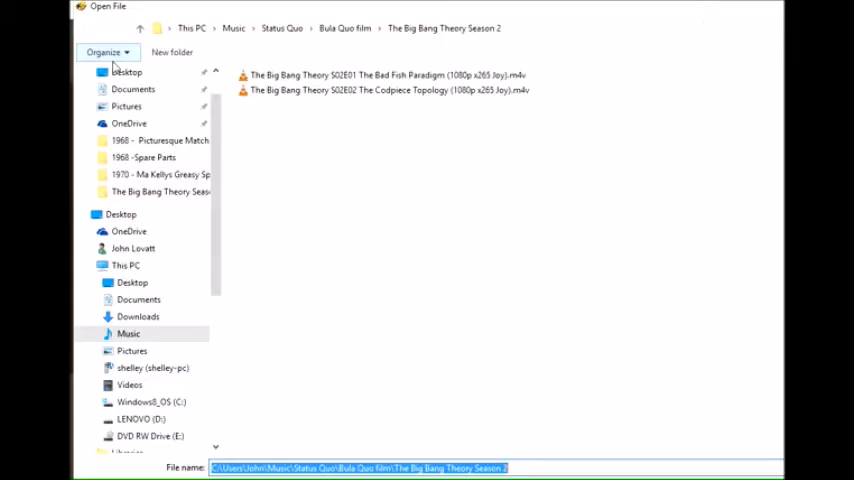
pyautogui.click(384, 76)
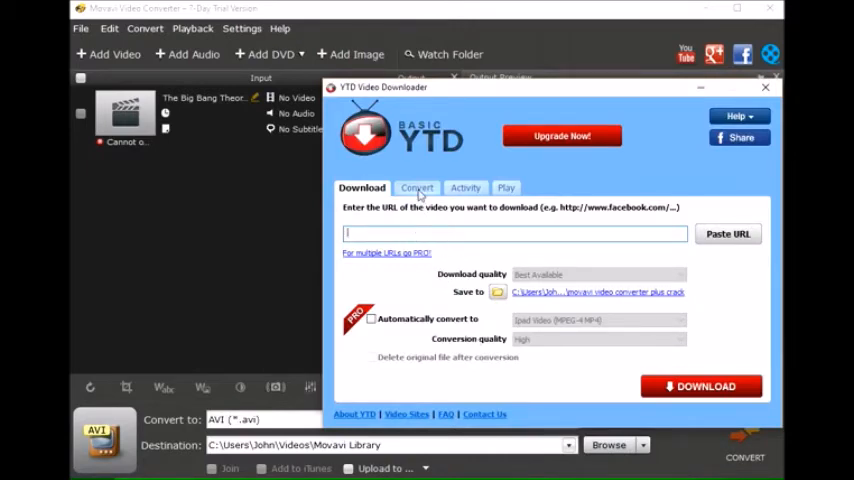
# Step: Convert the Bad Fish Paradigm M4V in YTD's Convert tab, which fails in the Activity list
pyautogui.click(416, 188)
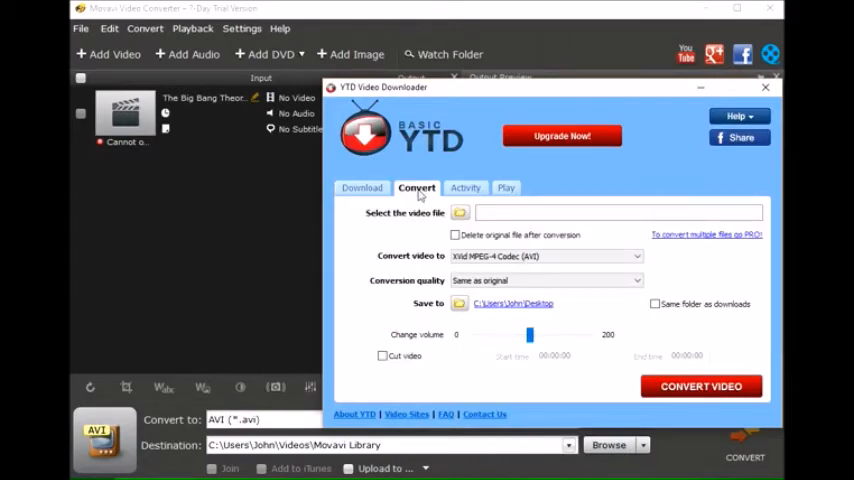
pyautogui.click(460, 212)
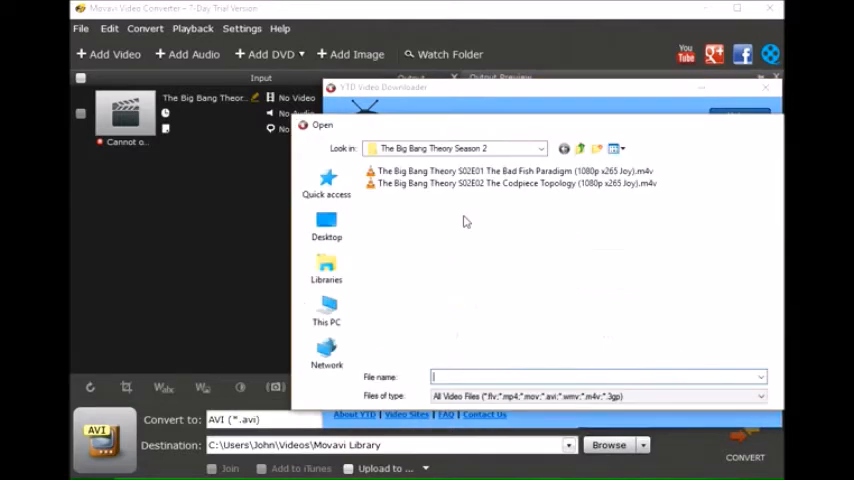
pyautogui.click(512, 170)
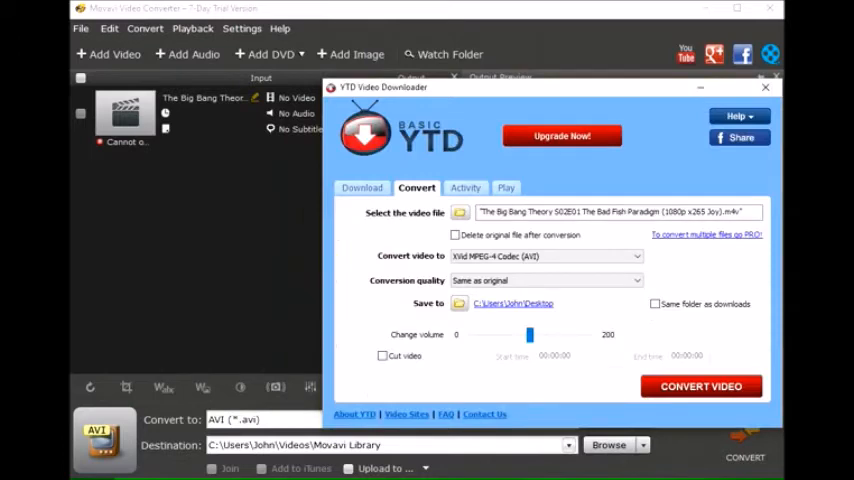
pyautogui.click(544, 256)
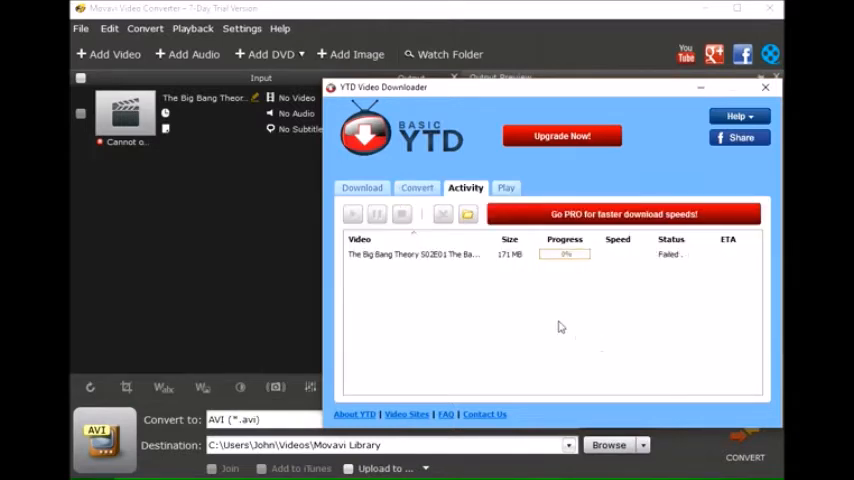
pyautogui.moveTo(688, 264)
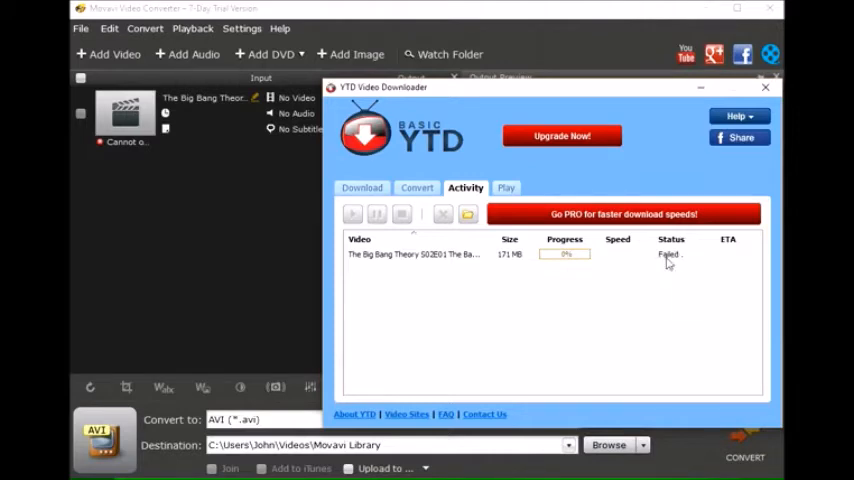
pyautogui.moveTo(604, 280)
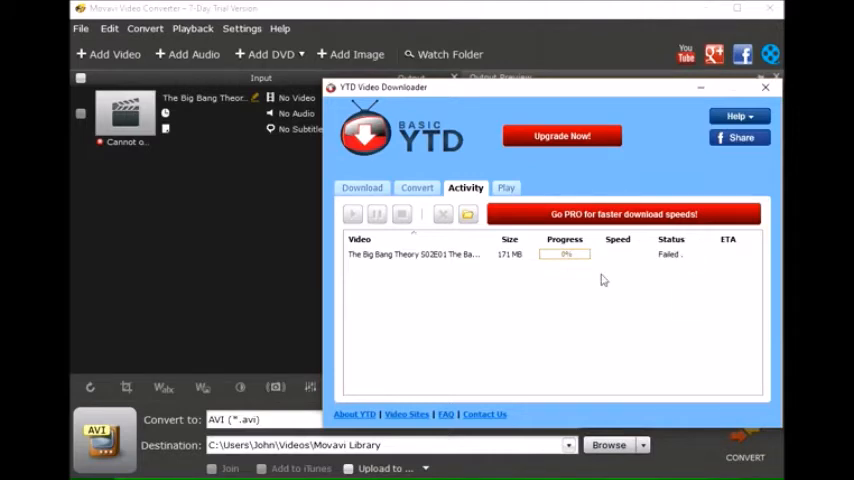
pyautogui.moveTo(444, 300)
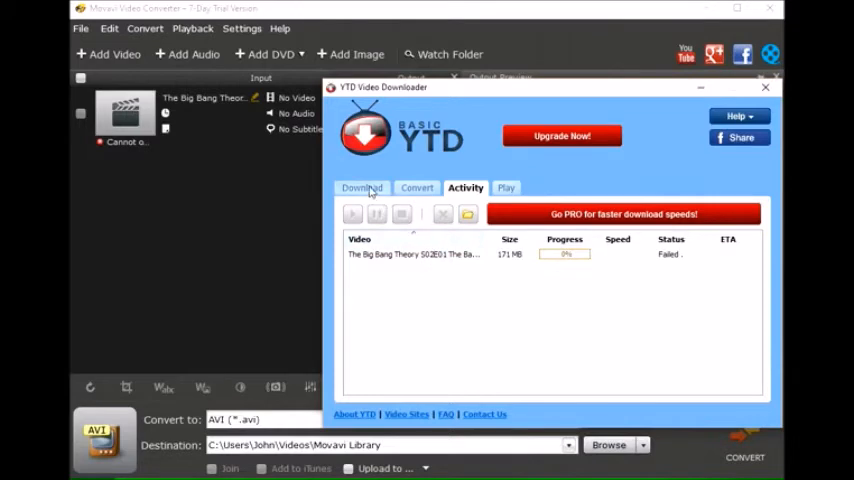
# Step: Browse from the Convert tab to Documents\Expression Encoder\Screen Capture Output
pyautogui.click(416, 188)
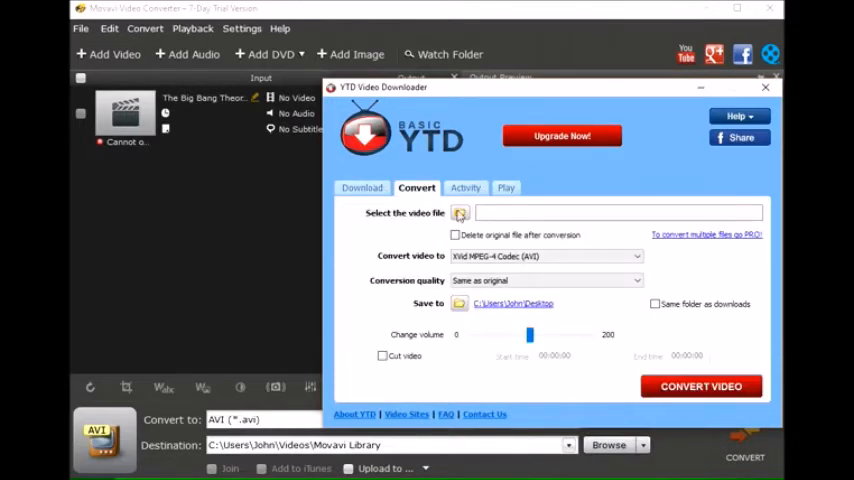
pyautogui.click(460, 212)
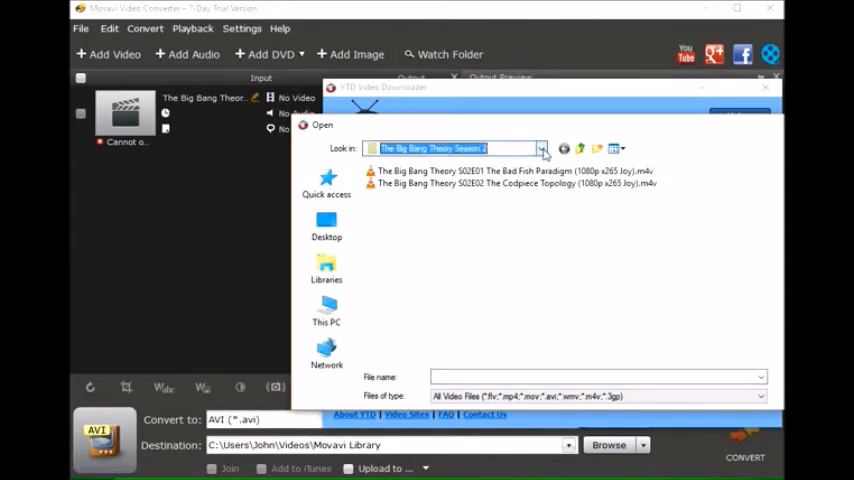
pyautogui.click(542, 148)
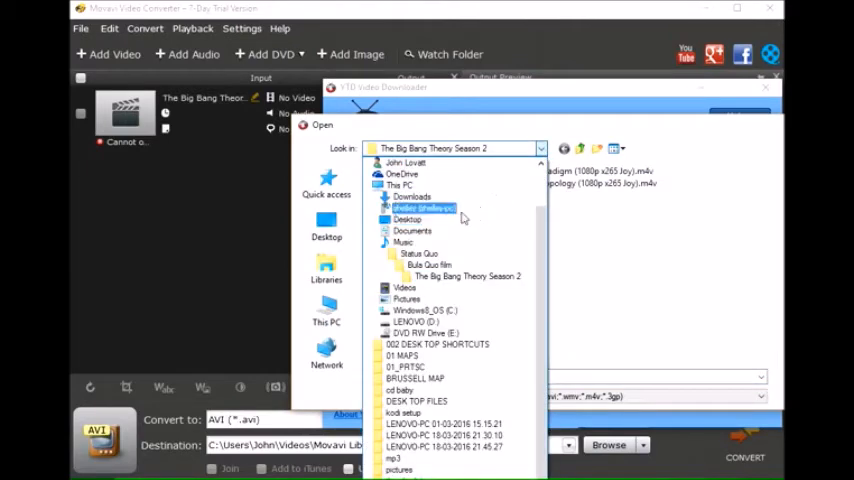
pyautogui.click(404, 242)
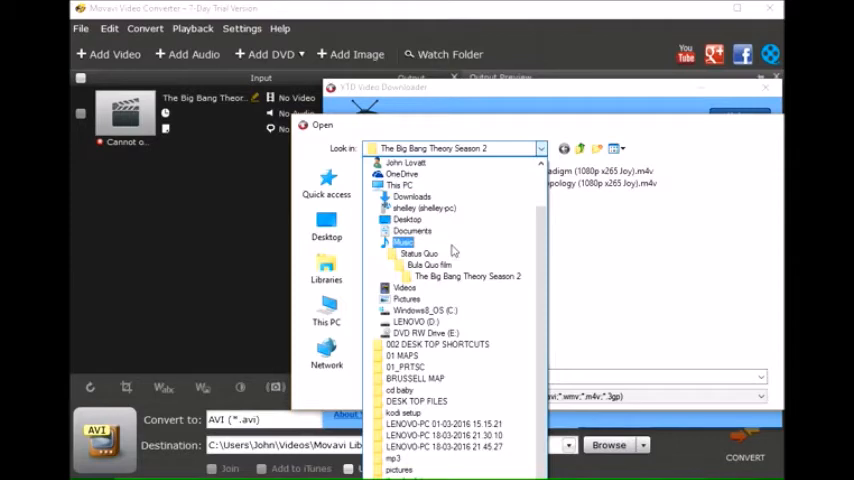
pyautogui.click(468, 276)
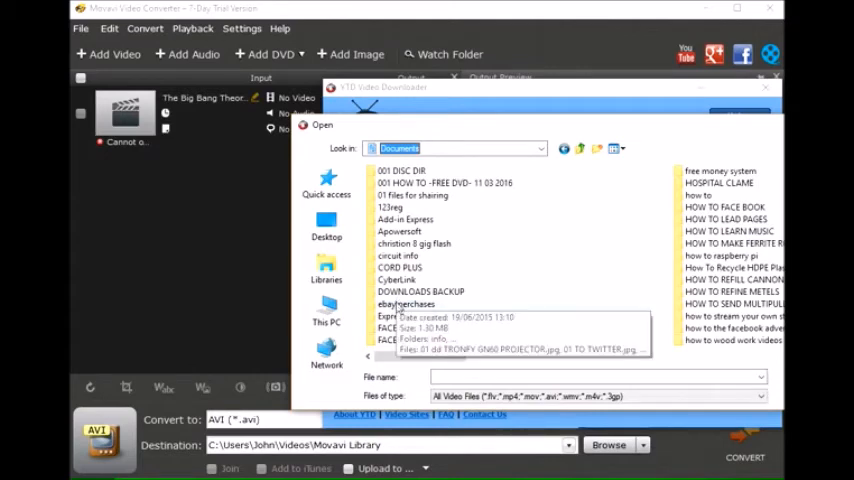
pyautogui.doubleClick(394, 316)
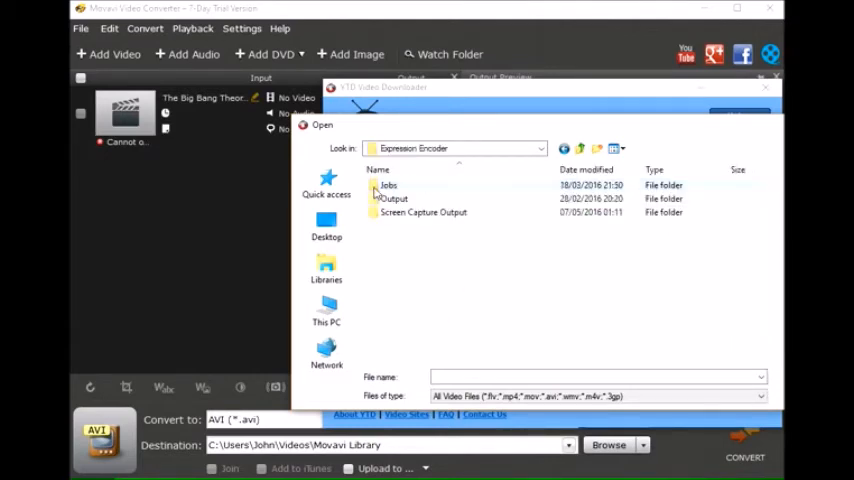
pyautogui.doubleClick(424, 212)
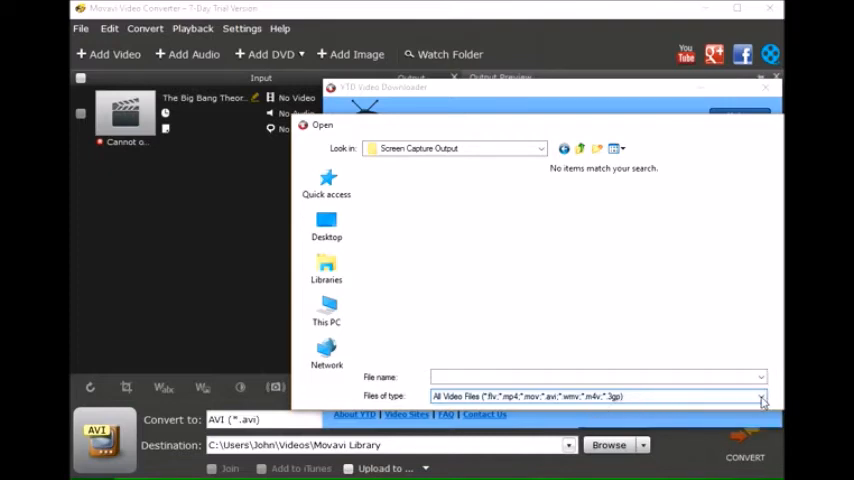
# Step: Show All Files and choose the newest .xesc screen capture to start converting
pyautogui.click(760, 396)
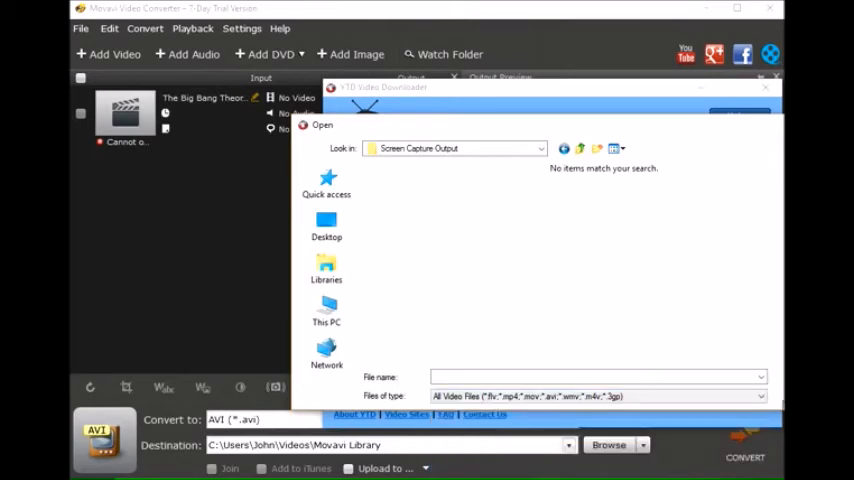
pyautogui.click(758, 396)
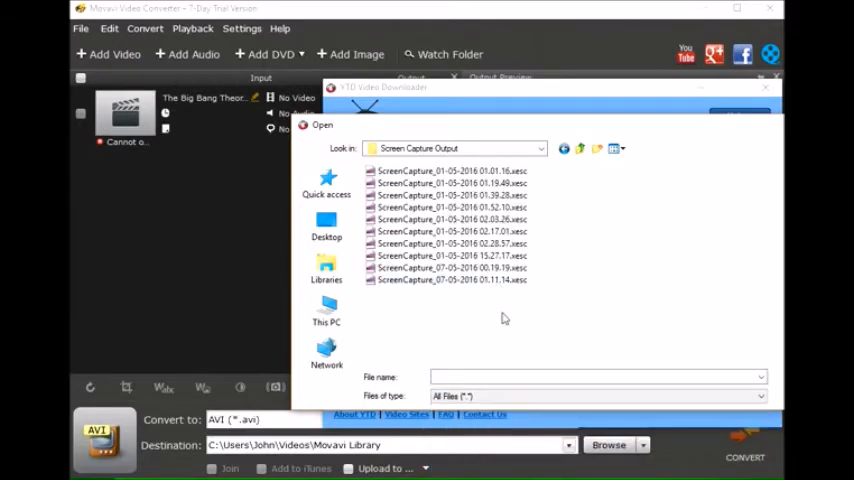
pyautogui.click(450, 280)
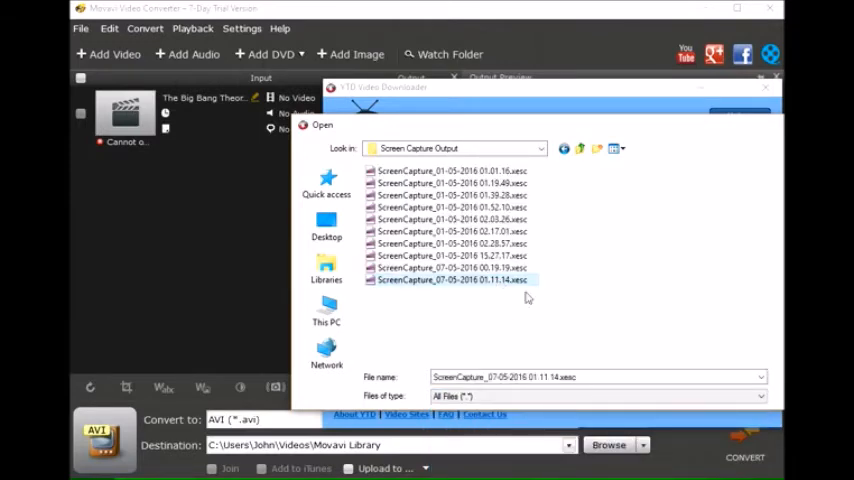
pyautogui.click(454, 280)
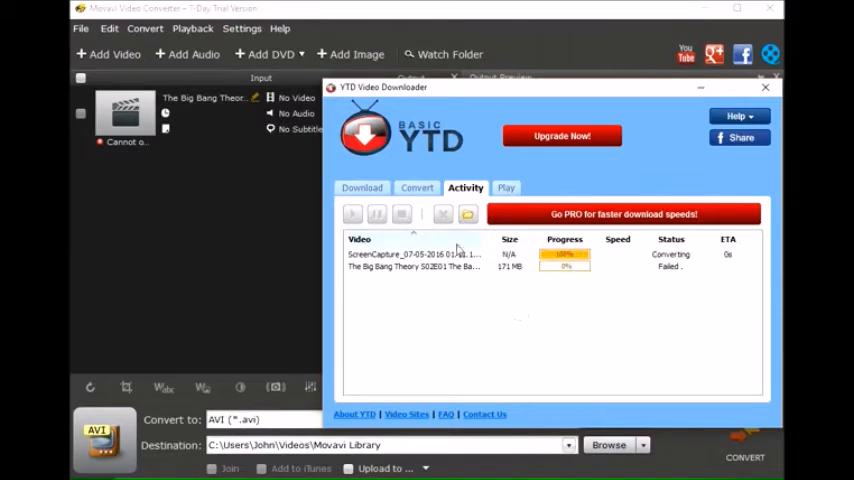
# Step: Select the running capture job, return to Convert and set the file picker to All Files
pyautogui.click(412, 252)
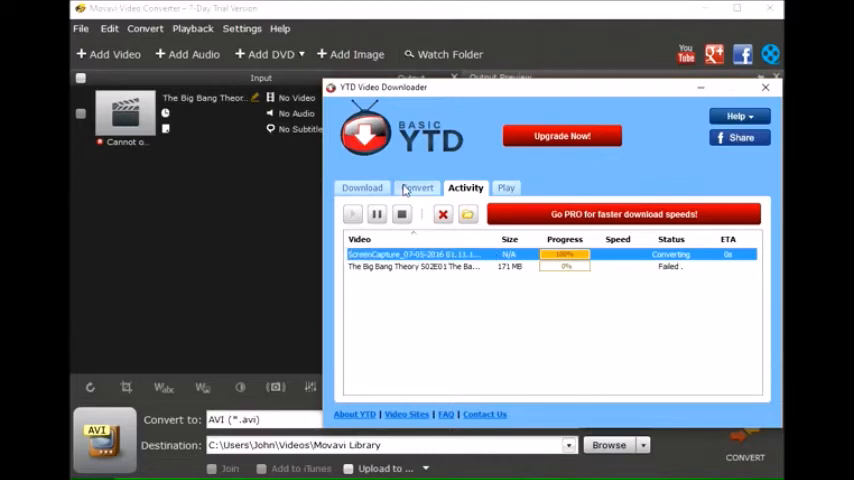
pyautogui.click(468, 214)
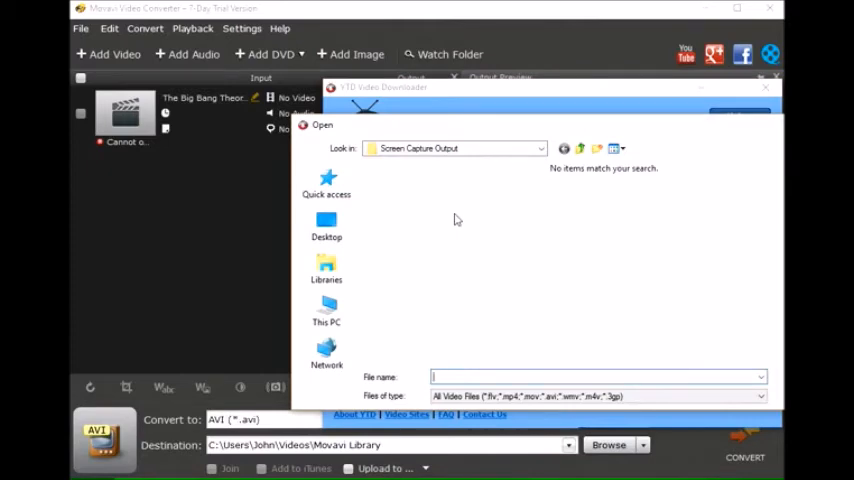
pyautogui.click(760, 396)
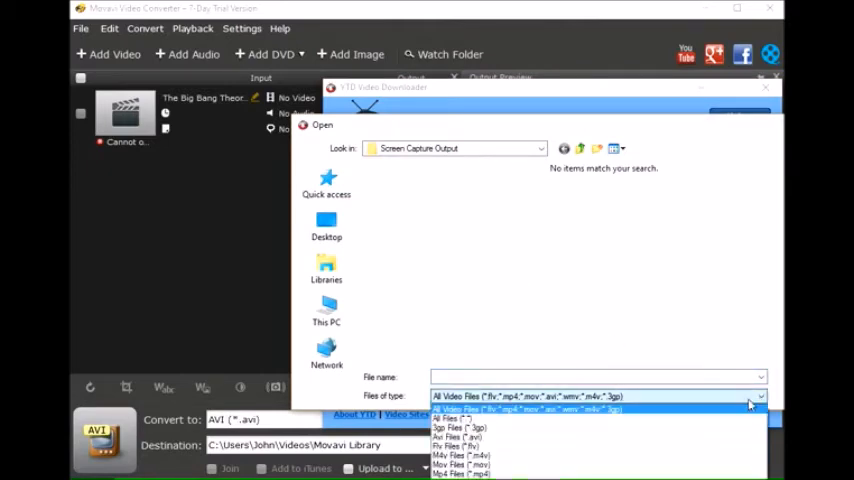
pyautogui.click(458, 410)
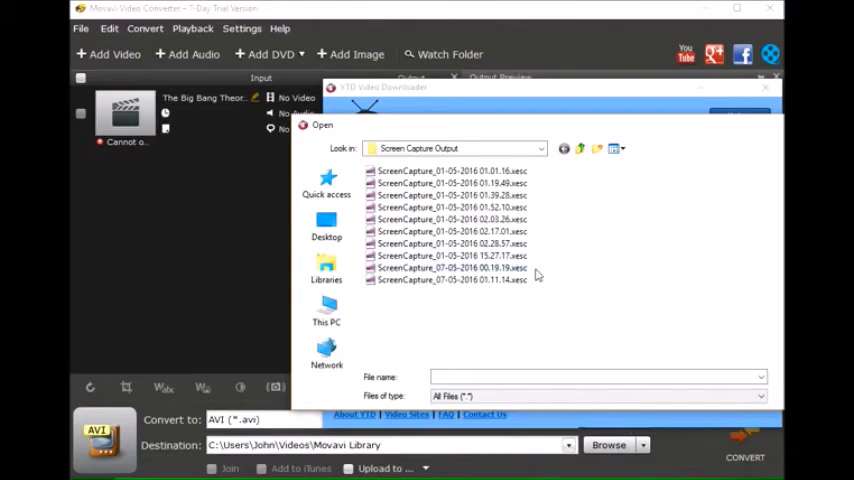
pyautogui.moveTo(516, 284)
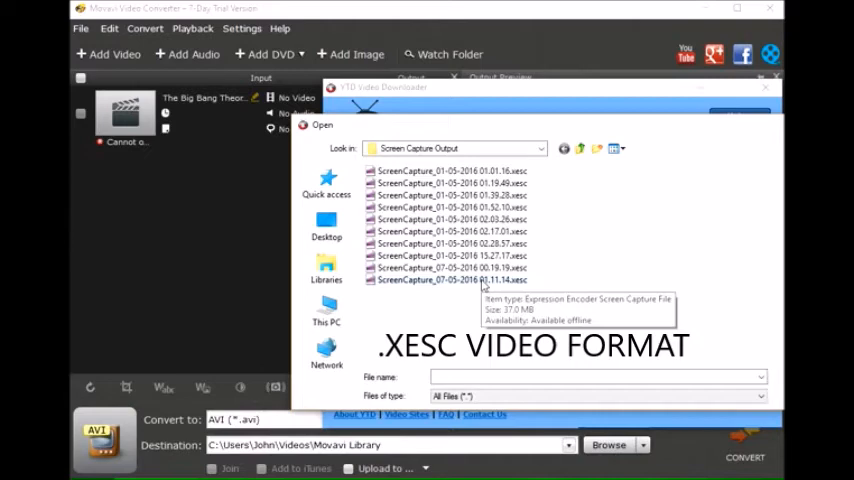
pyautogui.moveTo(458, 92)
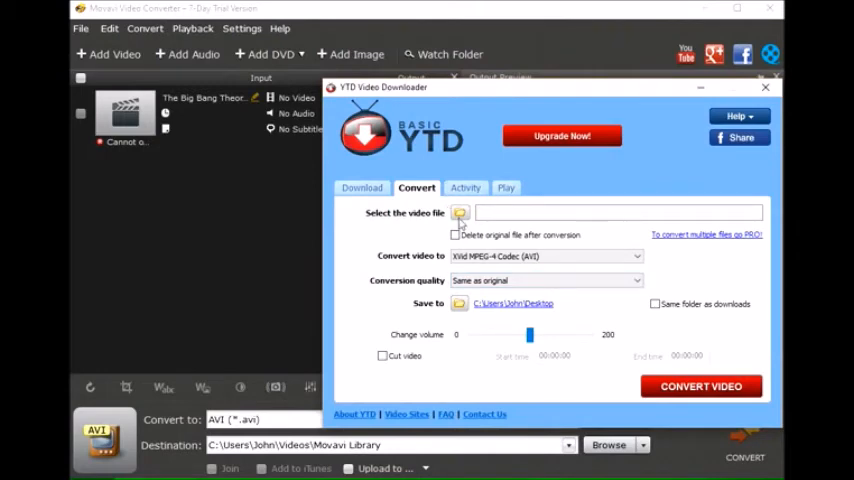
# Step: Browse again and choose ScreenCapture_07-05-2016 00.19.18.xesc as the video to convert
pyautogui.click(466, 188)
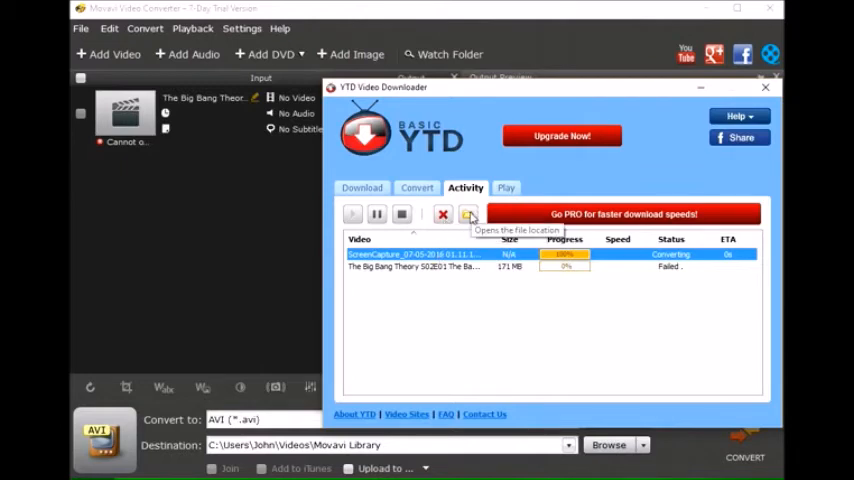
pyautogui.click(416, 188)
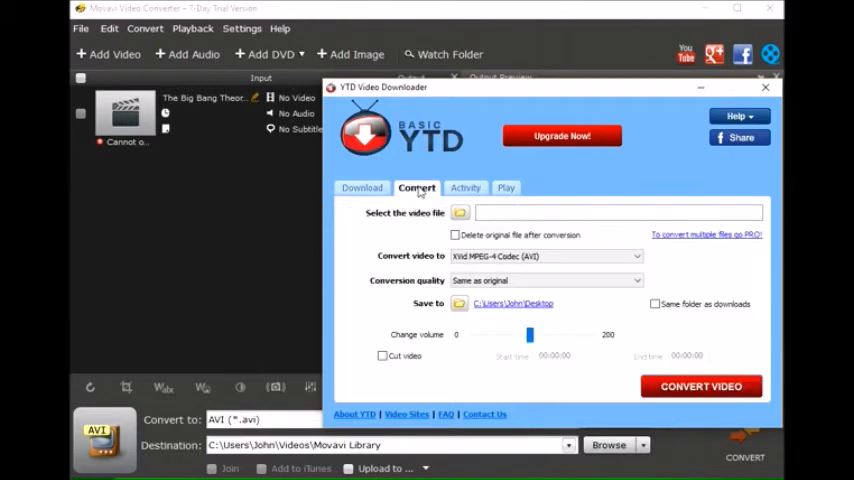
pyautogui.click(544, 256)
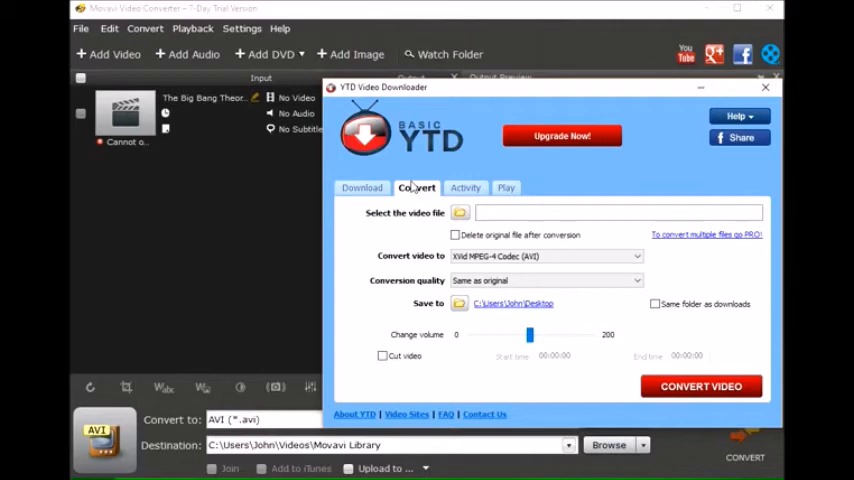
pyautogui.click(460, 212)
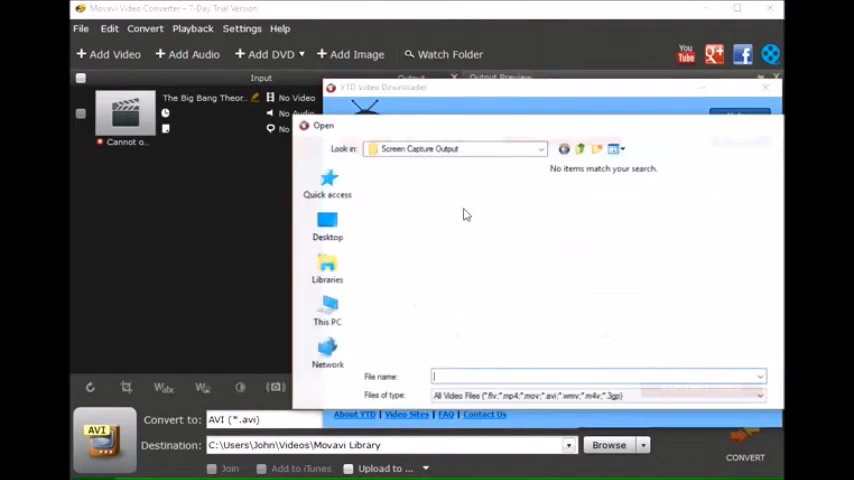
pyautogui.moveTo(730, 352)
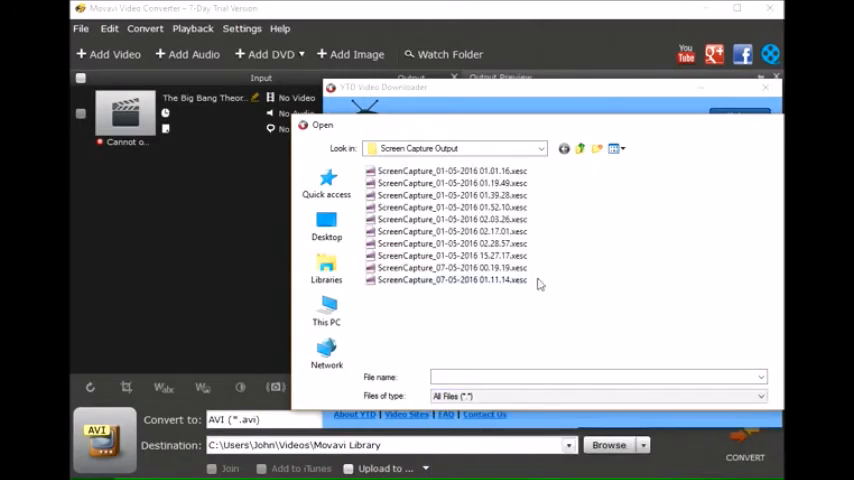
pyautogui.click(452, 268)
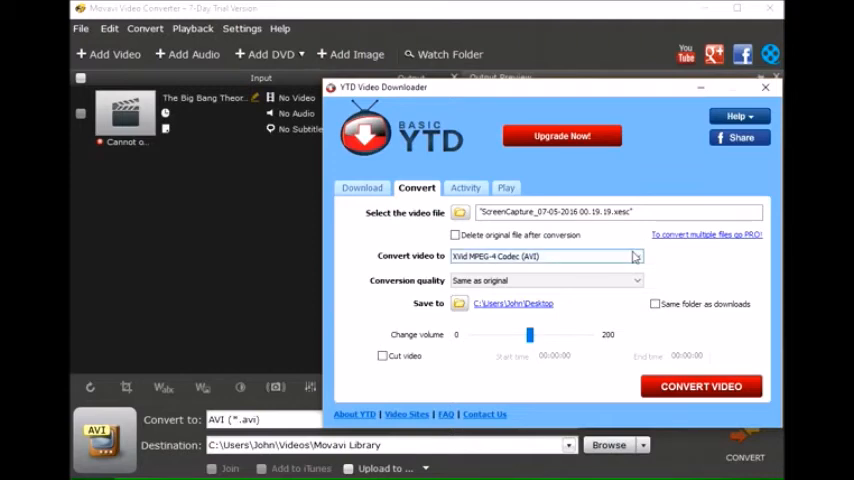
# Step: Set output to iPad Video (MPEG-4 MP4) and view YTD's About version details
pyautogui.click(636, 256)
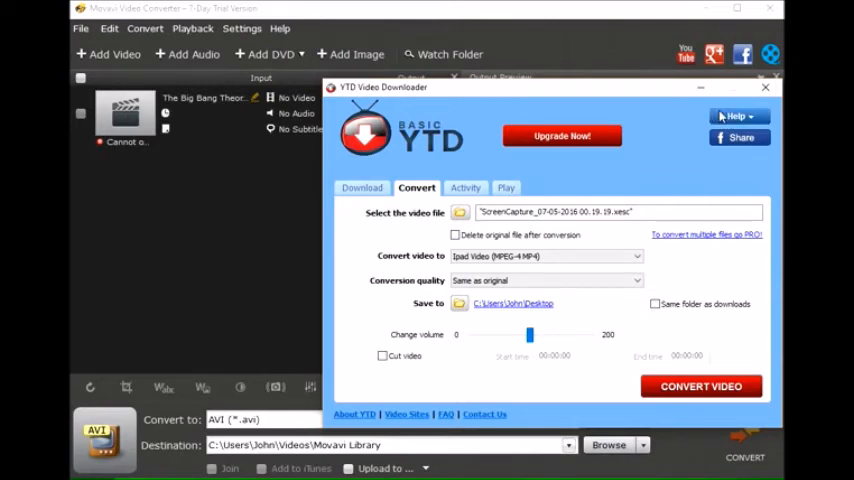
pyautogui.click(736, 116)
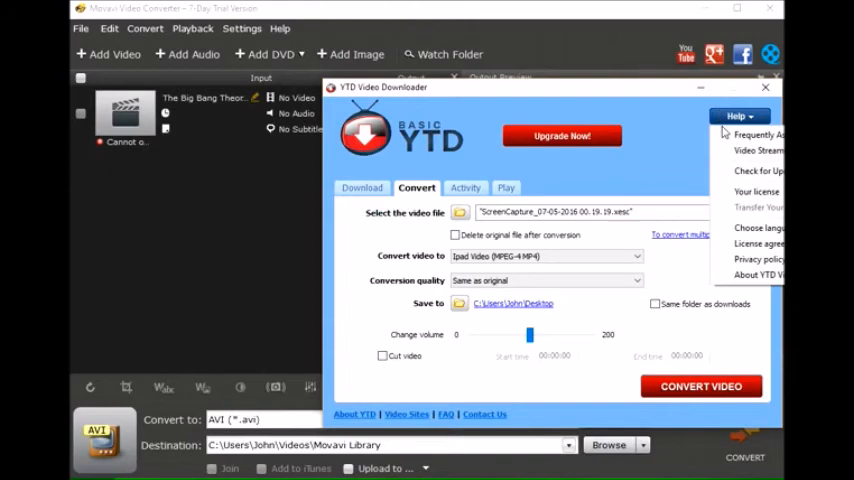
pyautogui.click(756, 274)
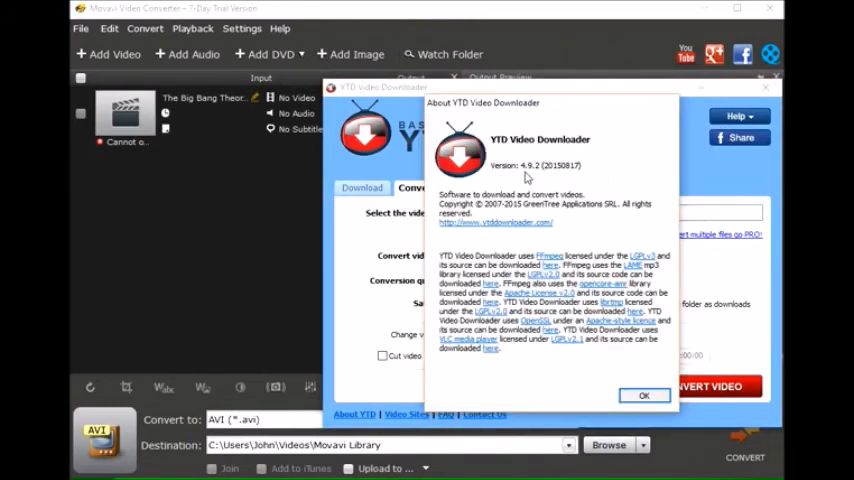
pyautogui.moveTo(536, 176)
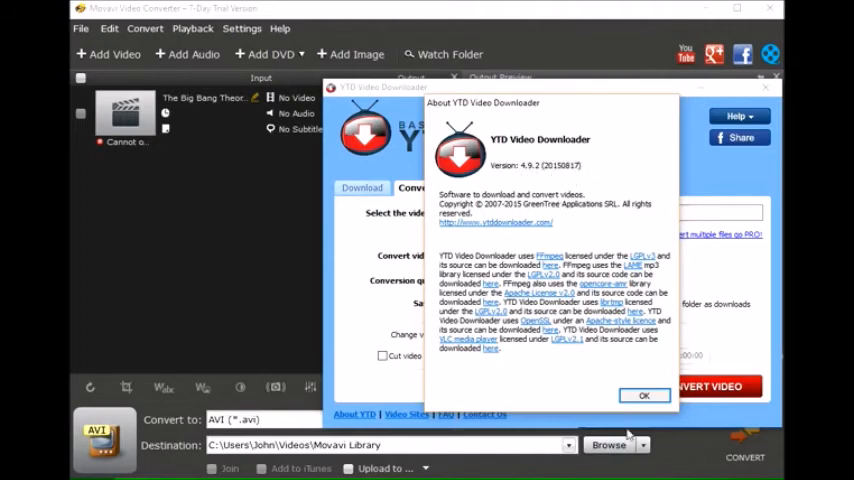
pyautogui.click(644, 396)
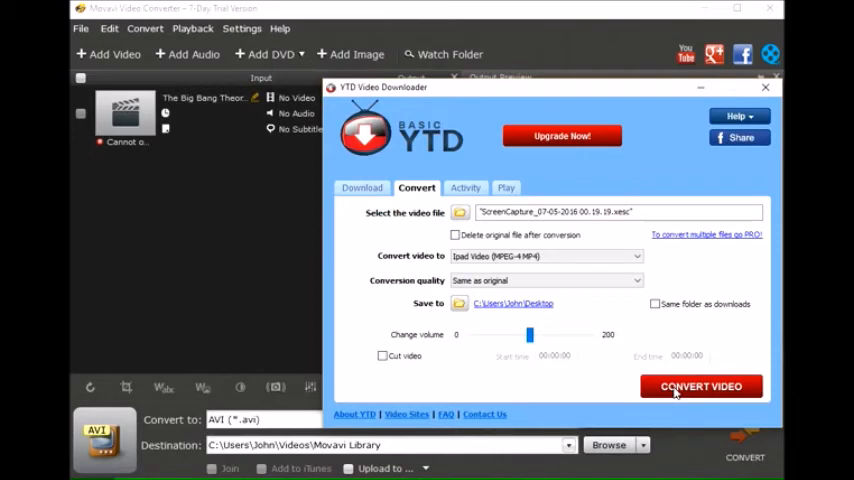
# Step: Start the iPad-format screen capture conversion, then return to the Convert tab for another
pyautogui.click(700, 386)
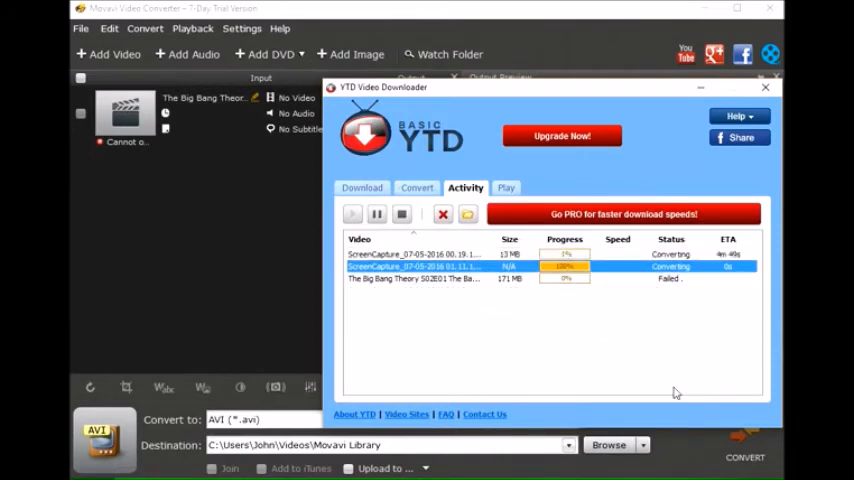
pyautogui.moveTo(704, 256)
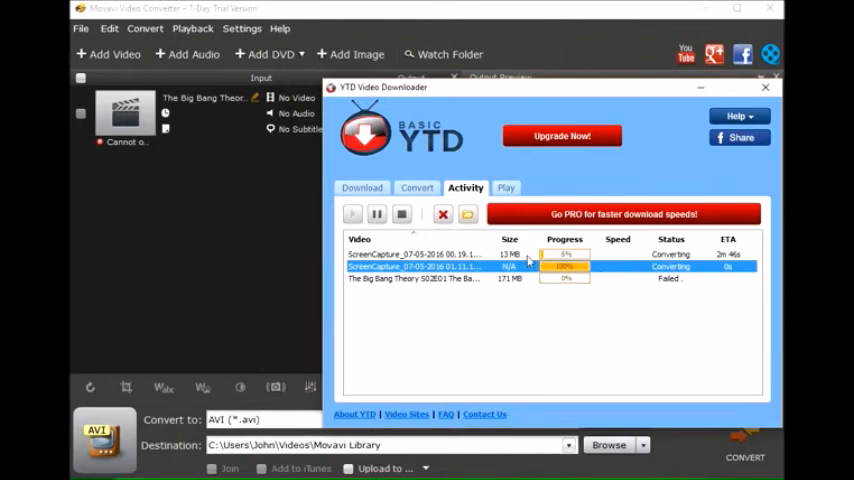
pyautogui.moveTo(532, 314)
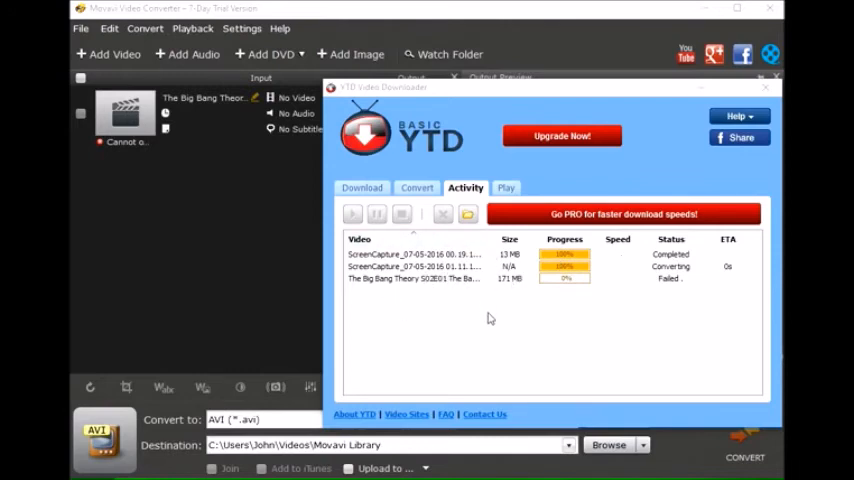
pyautogui.click(416, 188)
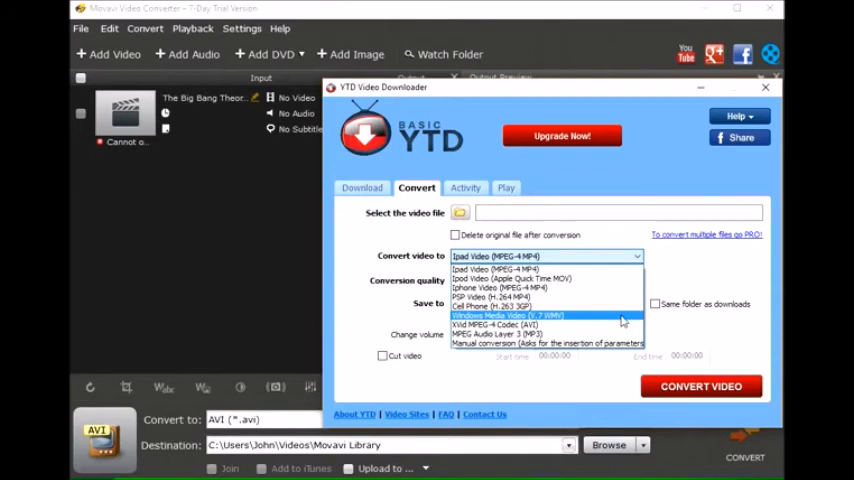
pyautogui.moveTo(548, 324)
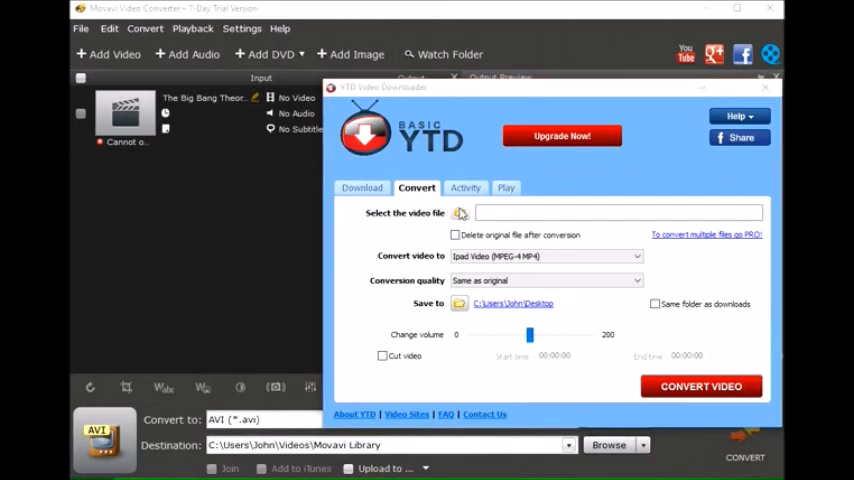
pyautogui.click(460, 212)
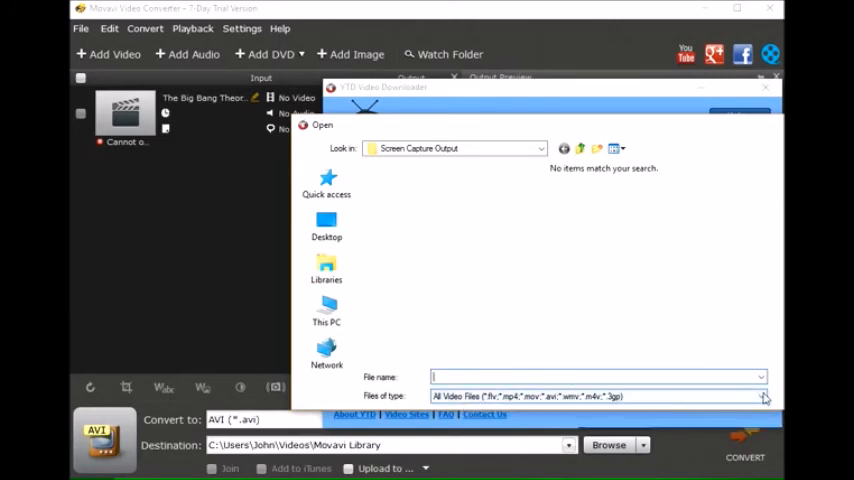
pyautogui.click(762, 396)
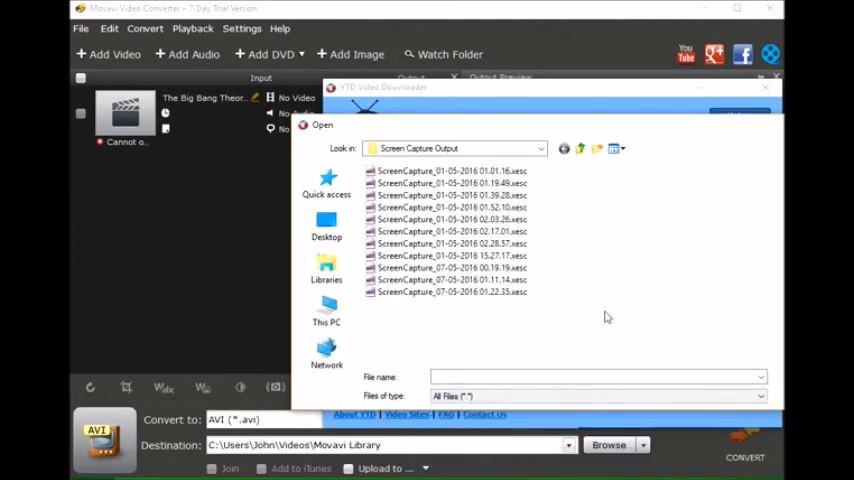
pyautogui.moveTo(520, 306)
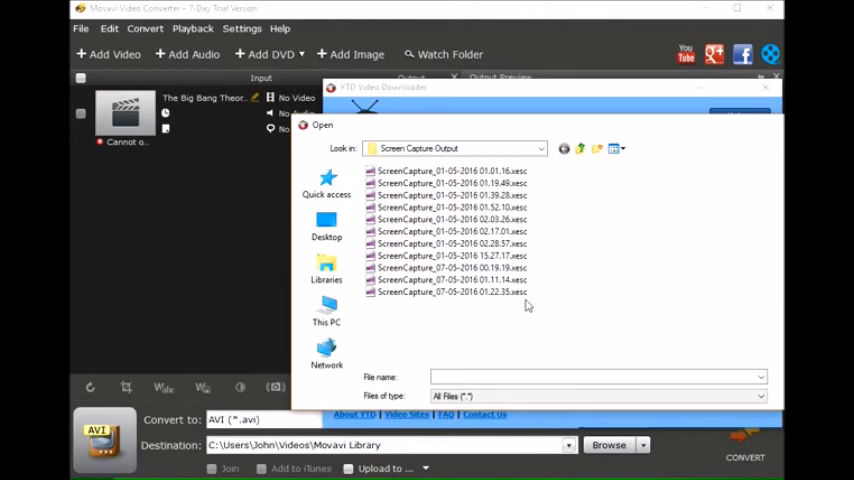
pyautogui.moveTo(556, 332)
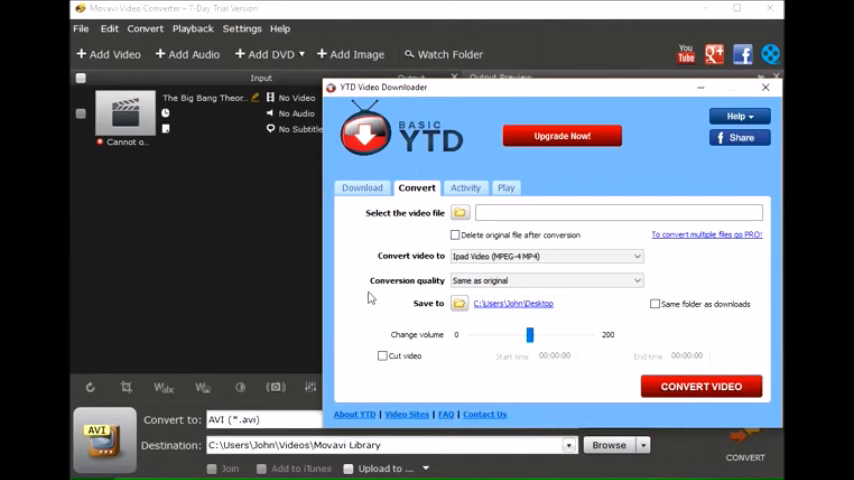
pyautogui.moveTo(524, 400)
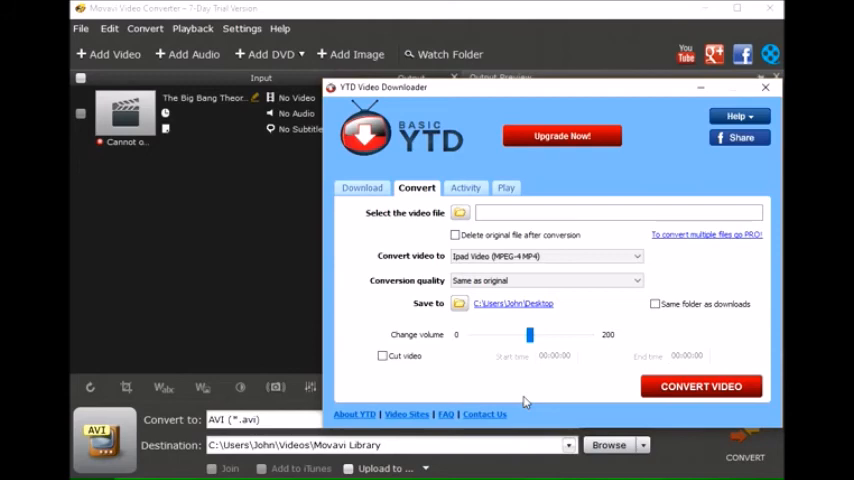
pyautogui.moveTo(524, 396)
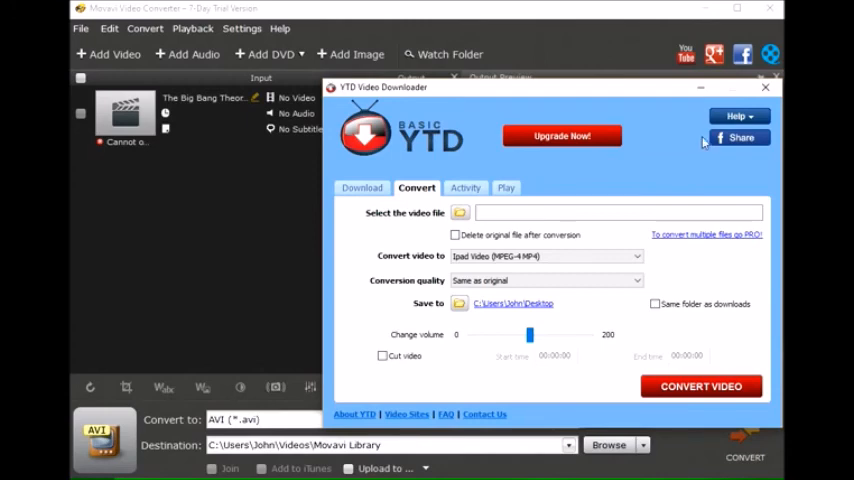
pyautogui.moveTo(764, 88)
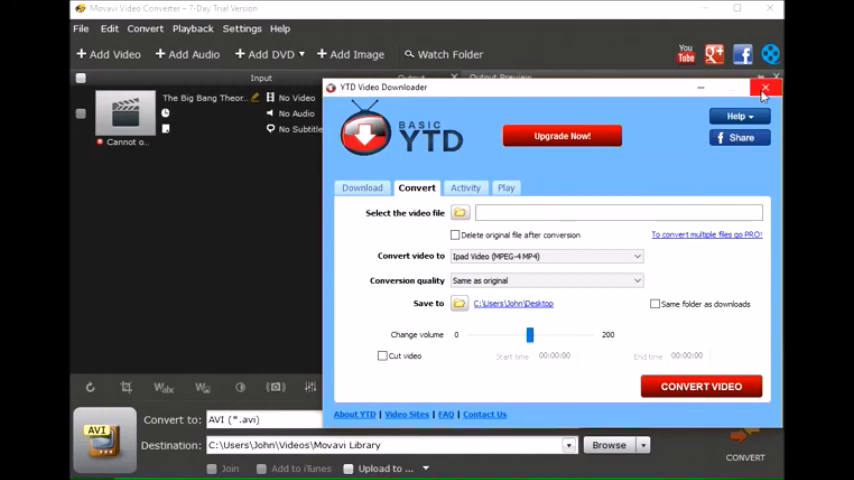
pyautogui.moveTo(766, 90)
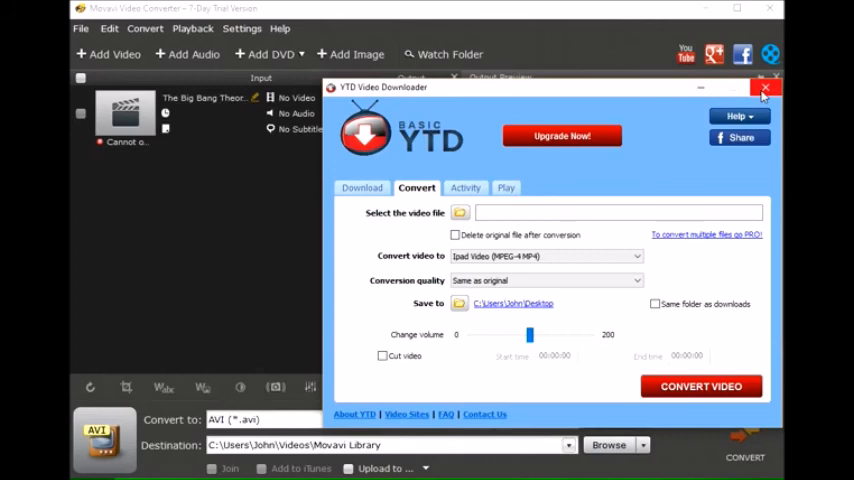
# Step: Close YTD Video Downloader and dismiss Movavi's 'Could not open the file' error for the Big Bang Theory episode
pyautogui.click(766, 88)
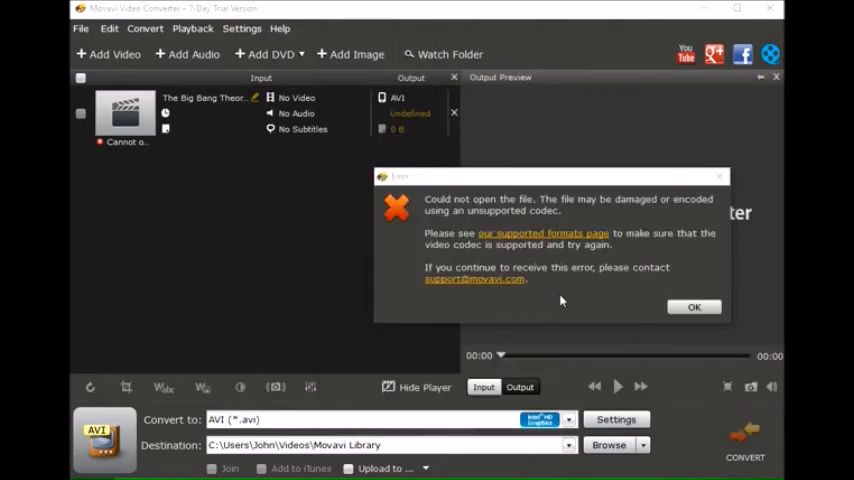
pyautogui.click(694, 306)
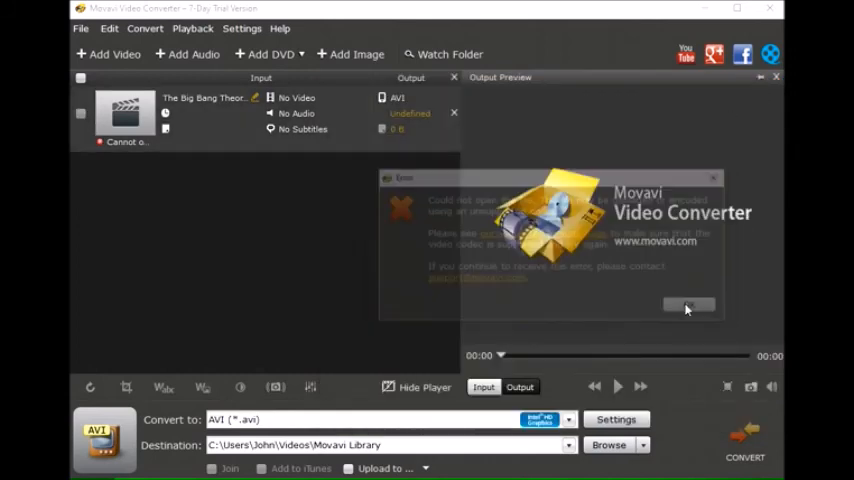
pyautogui.click(688, 304)
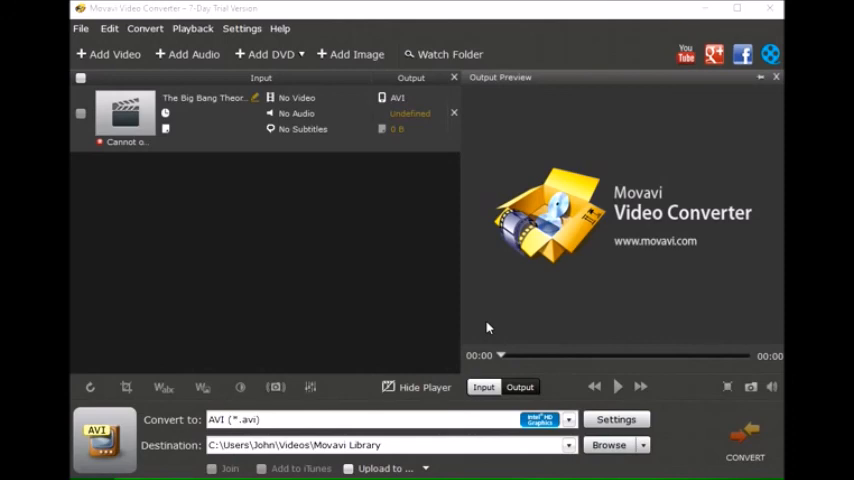
pyautogui.moveTo(466, 320)
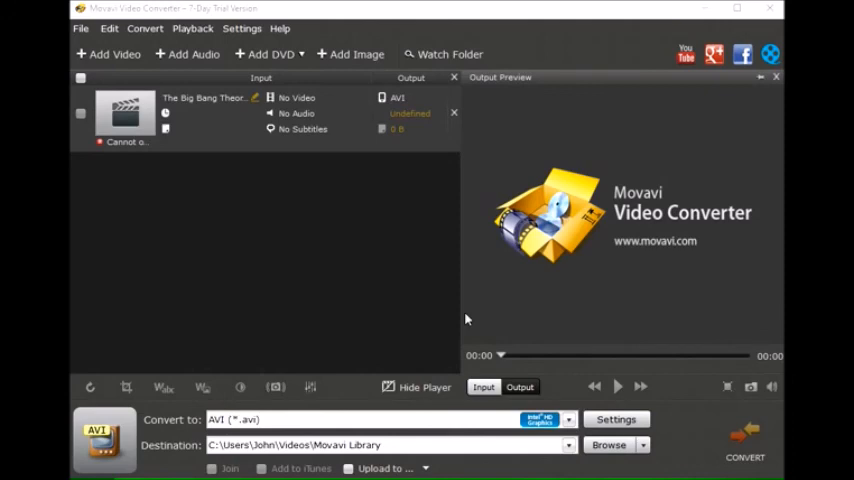
pyautogui.moveTo(470, 320)
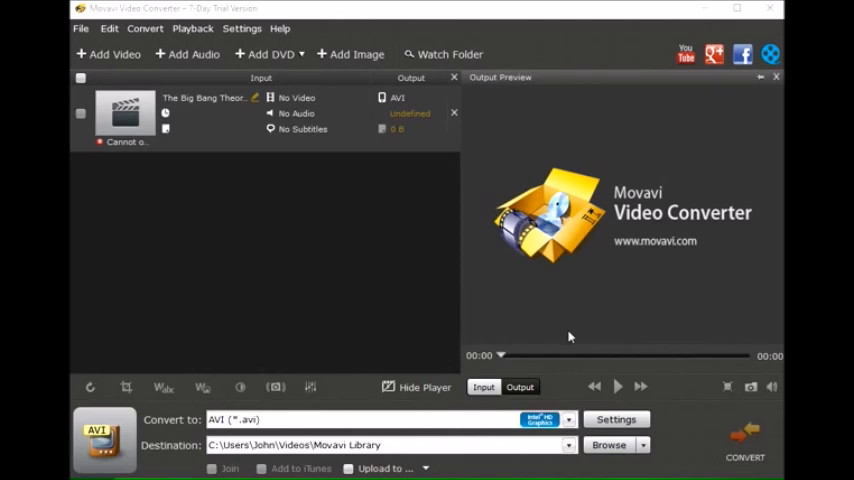
pyautogui.moveTo(692, 468)
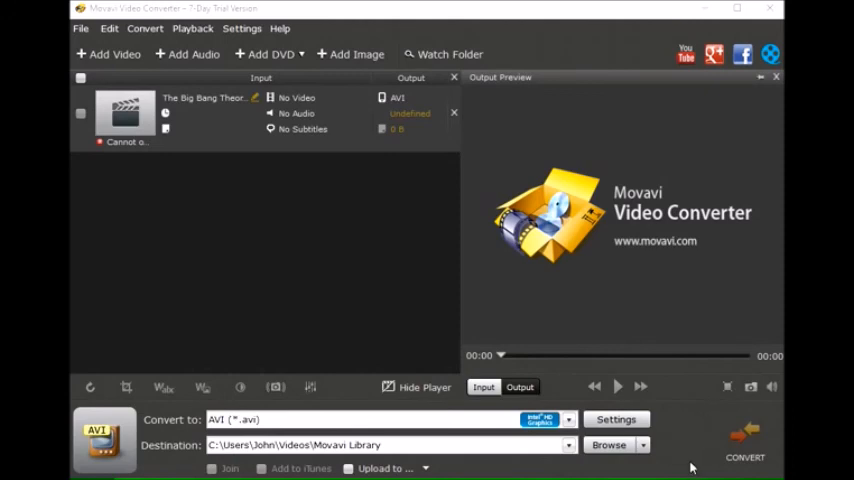